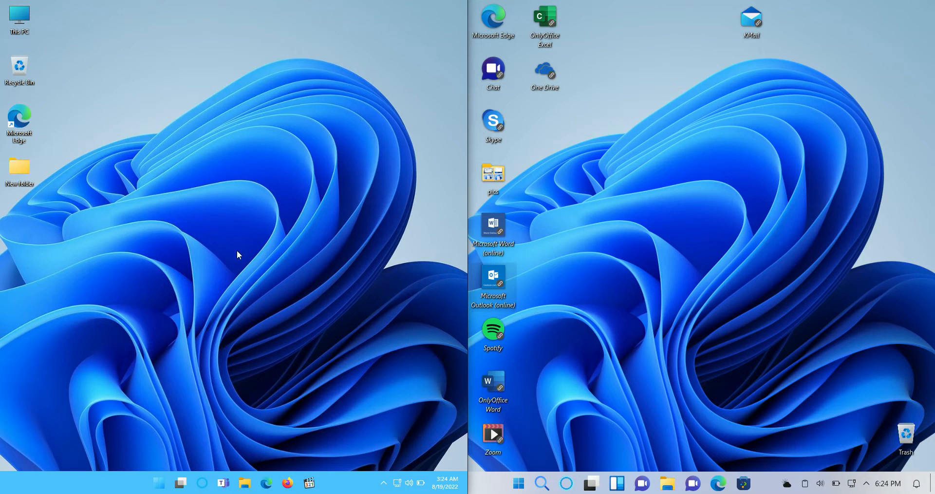
pyautogui.moveTo(273, 301)
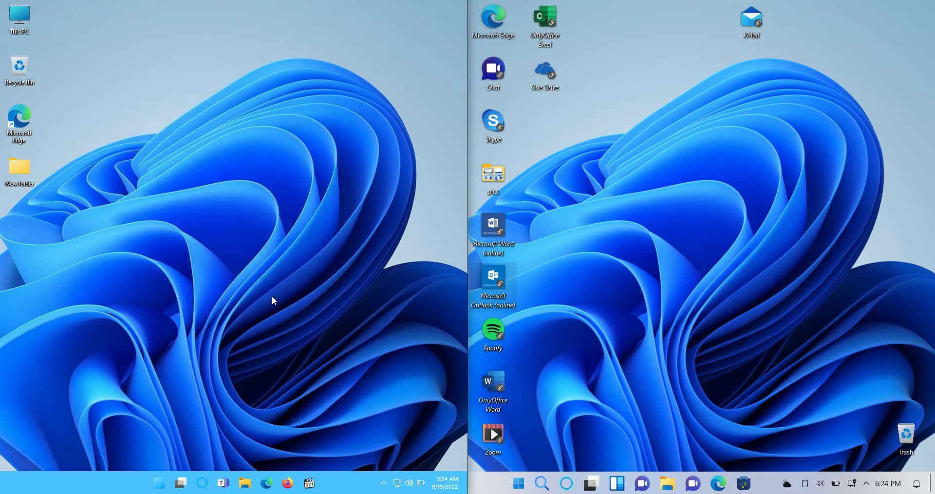
pyautogui.moveTo(829, 342)
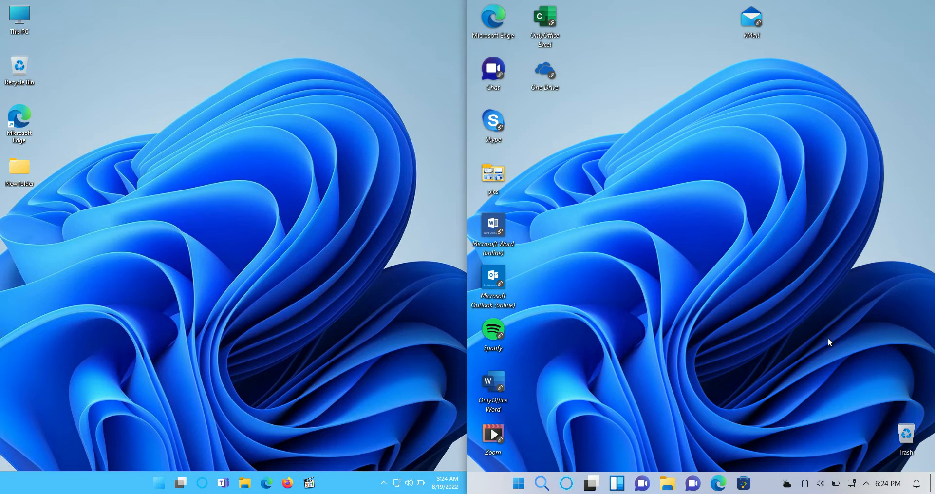
pyautogui.moveTo(767, 298)
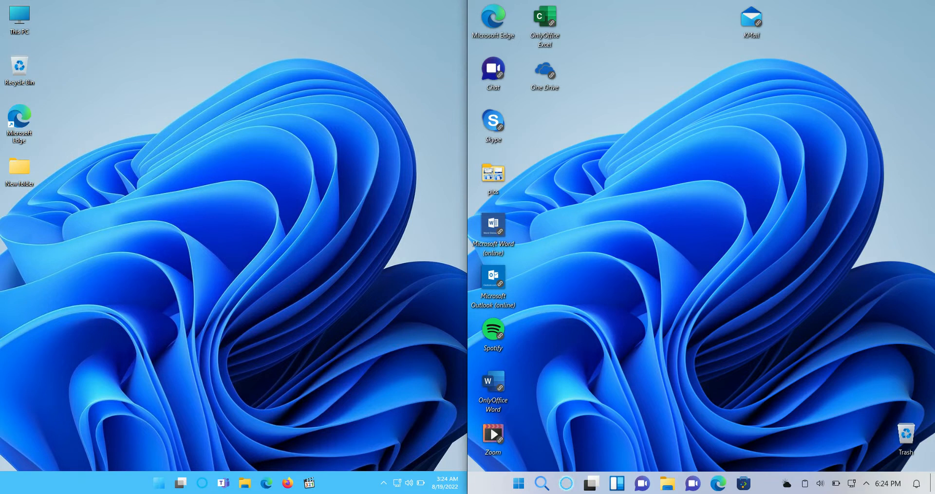
# - Bring up the Windowsfx 11 and Windows 11 start menus side by side for comparison
pyautogui.click(516, 484)
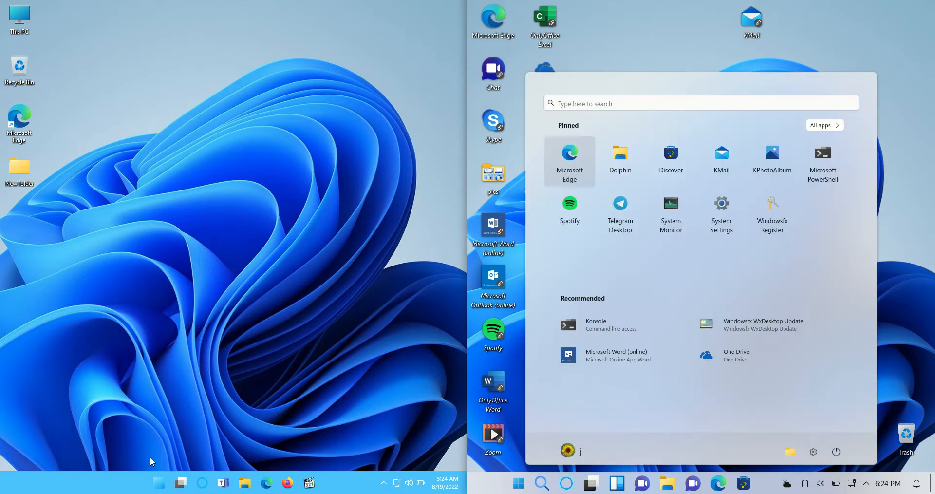
pyautogui.click(224, 483)
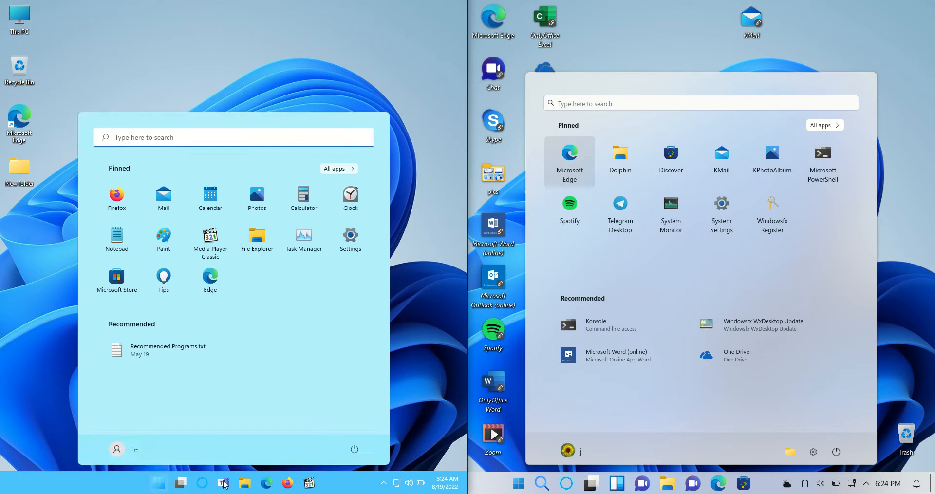
pyautogui.moveTo(441, 217)
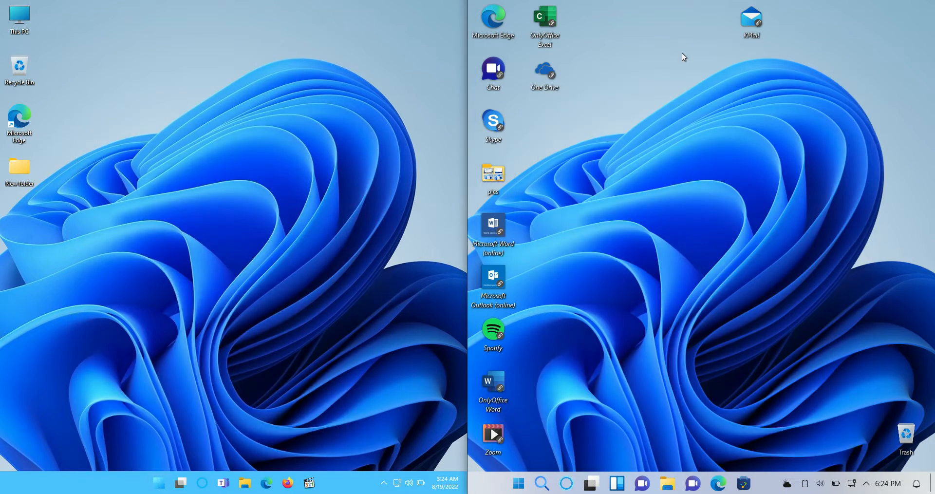
pyautogui.moveTo(652, 222)
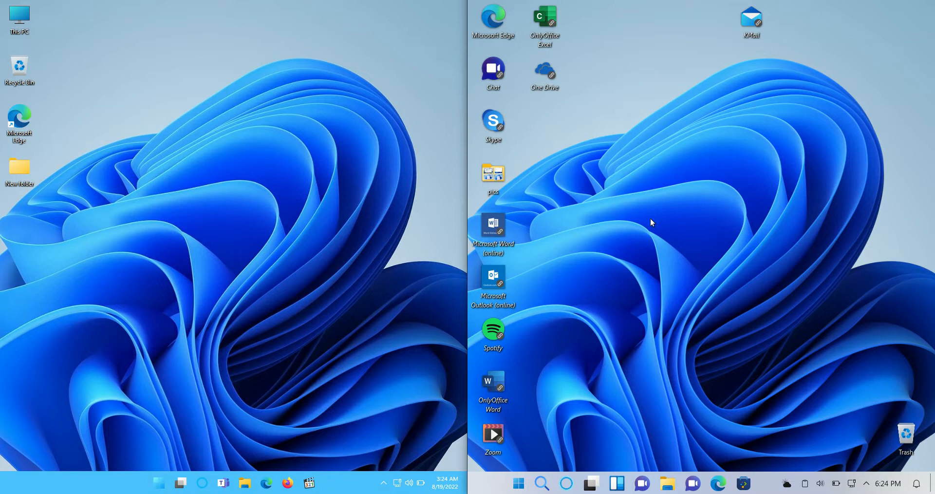
pyautogui.moveTo(637, 189)
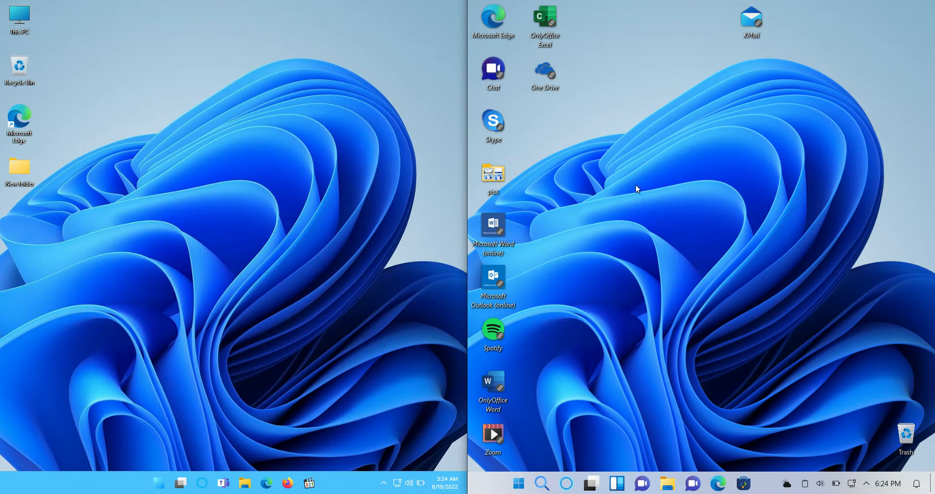
pyautogui.moveTo(601, 155)
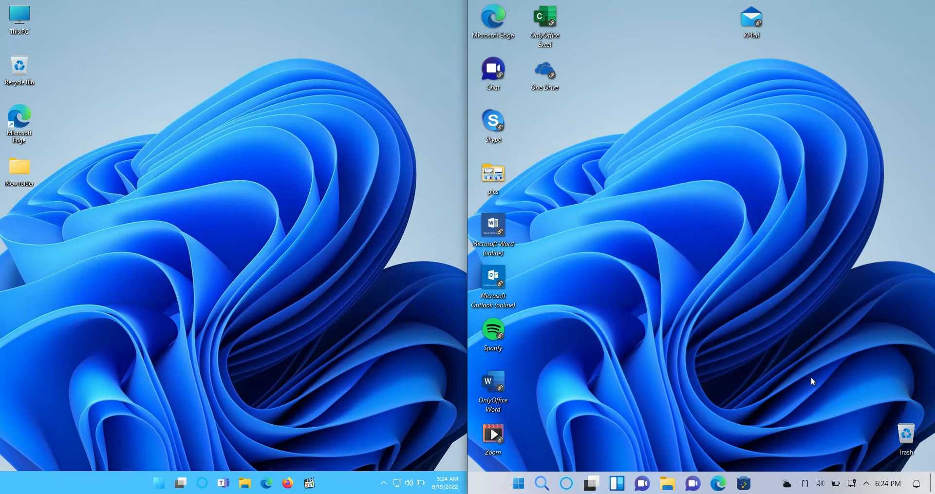
pyautogui.moveTo(746, 305)
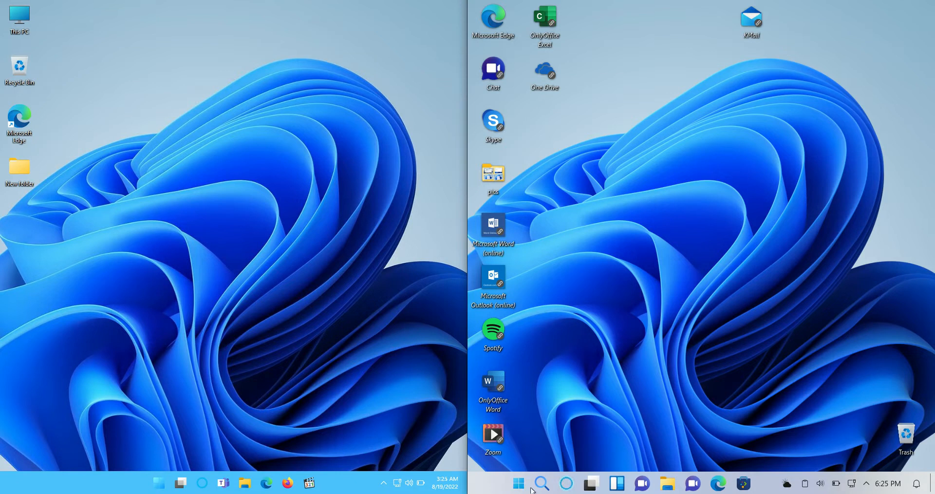
pyautogui.moveTo(525, 459)
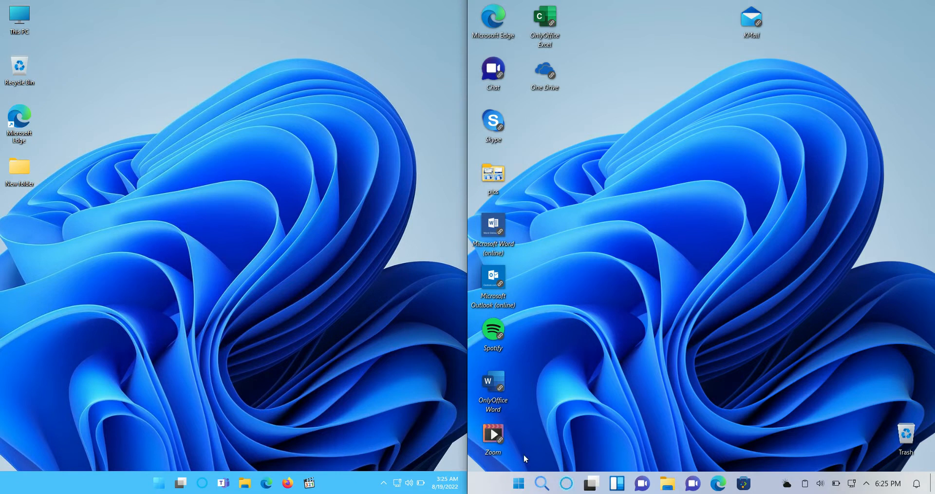
pyautogui.click(518, 483)
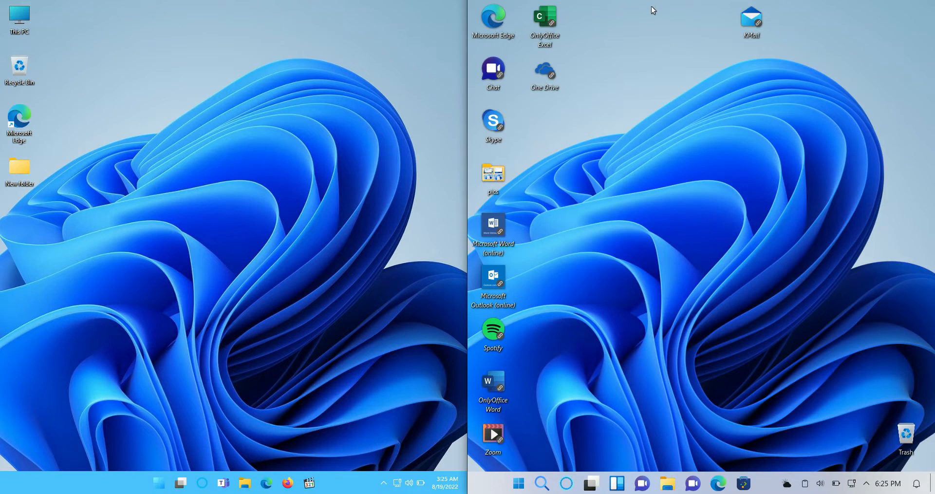
pyautogui.moveTo(205, 89)
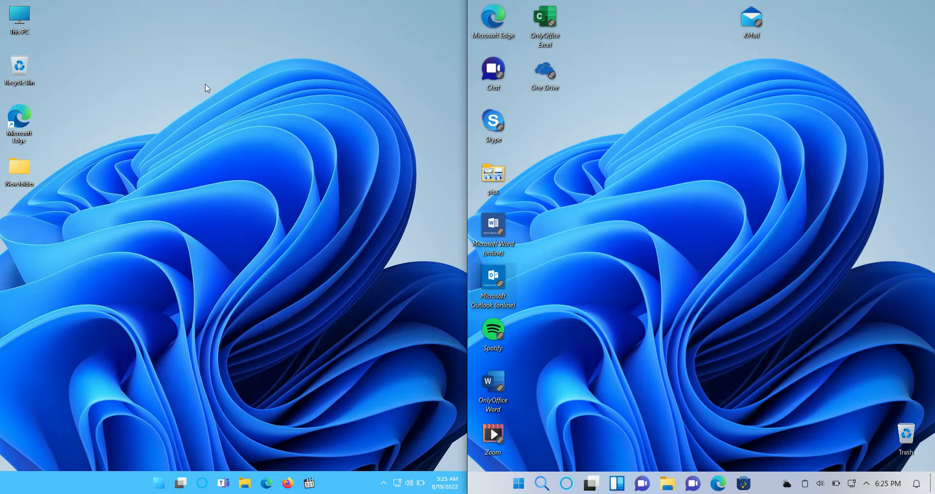
pyautogui.moveTo(198, 149)
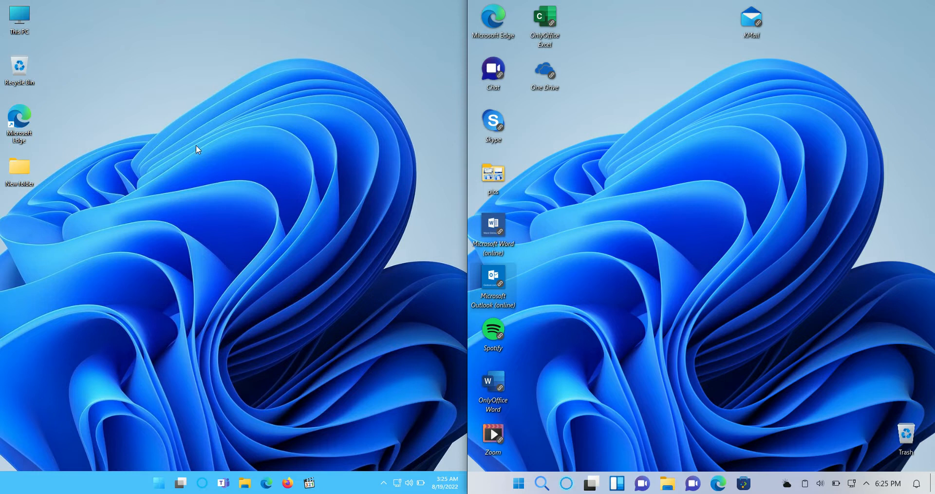
pyautogui.moveTo(637, 291)
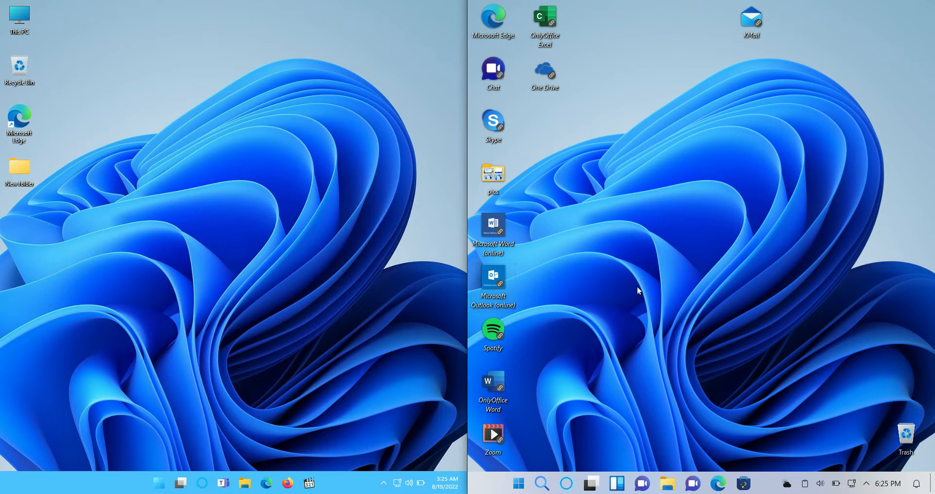
pyautogui.moveTo(626, 332)
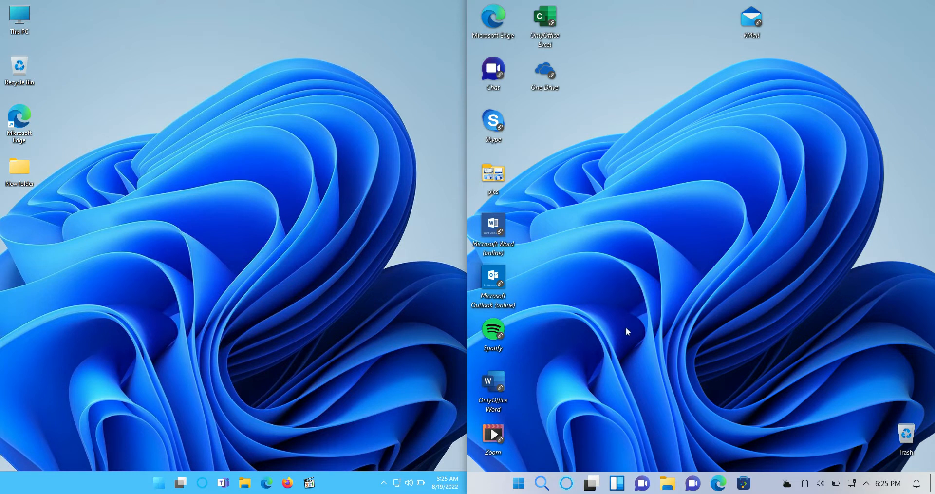
pyautogui.moveTo(626, 339)
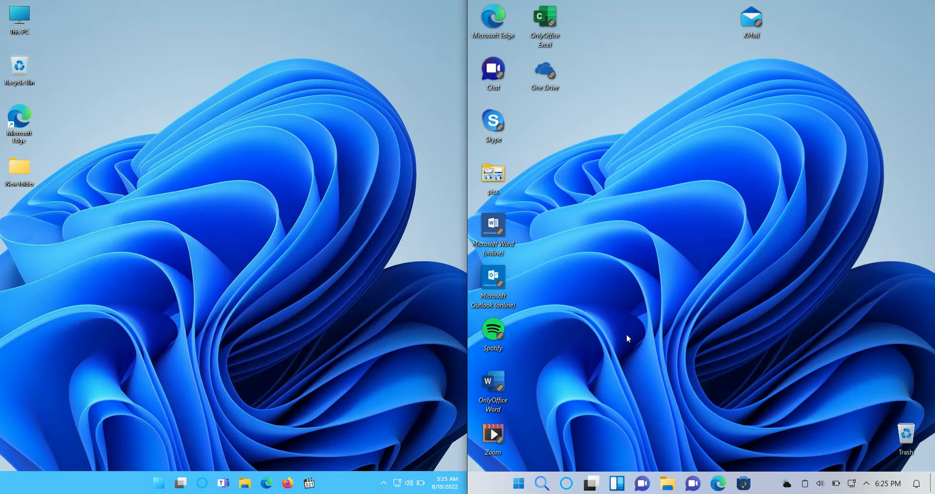
pyautogui.moveTo(231, 301)
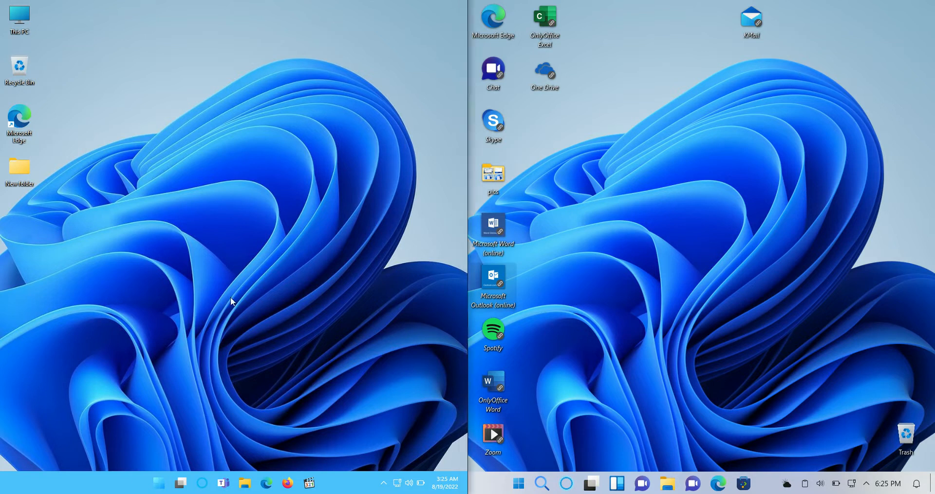
pyautogui.moveTo(244, 216)
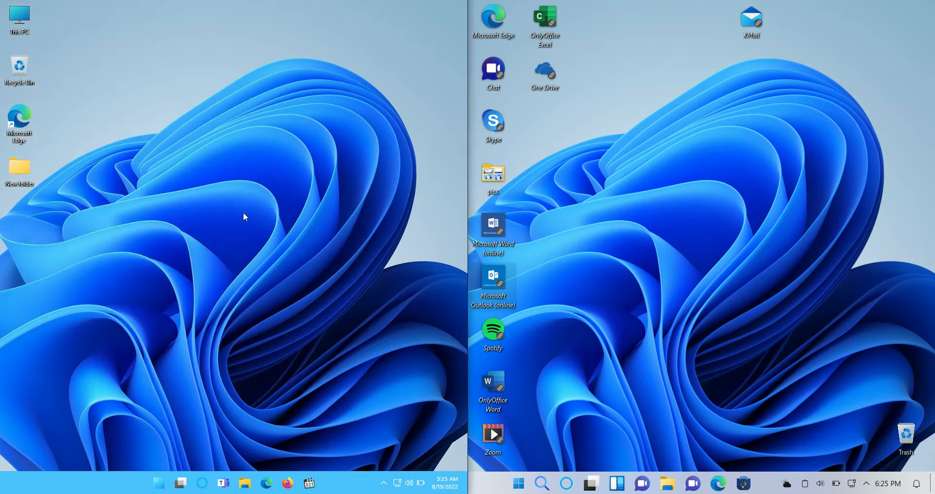
pyautogui.moveTo(651, 295)
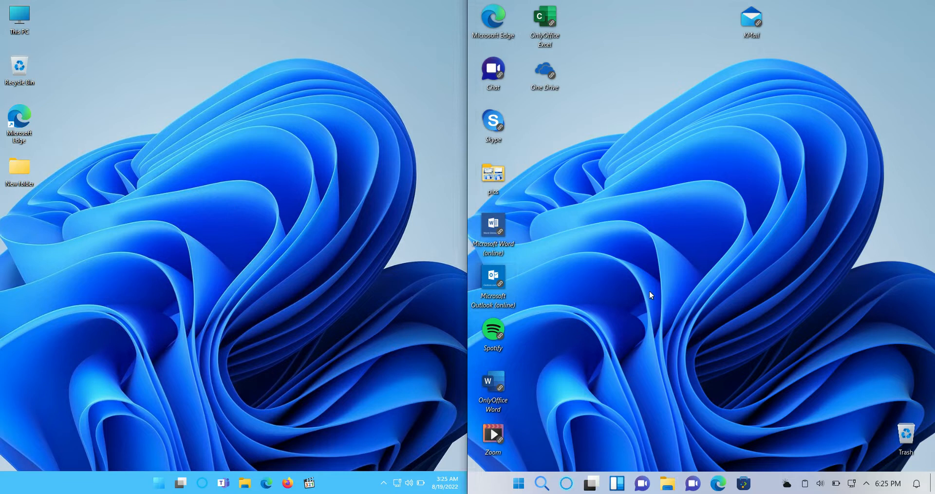
pyautogui.moveTo(778, 307)
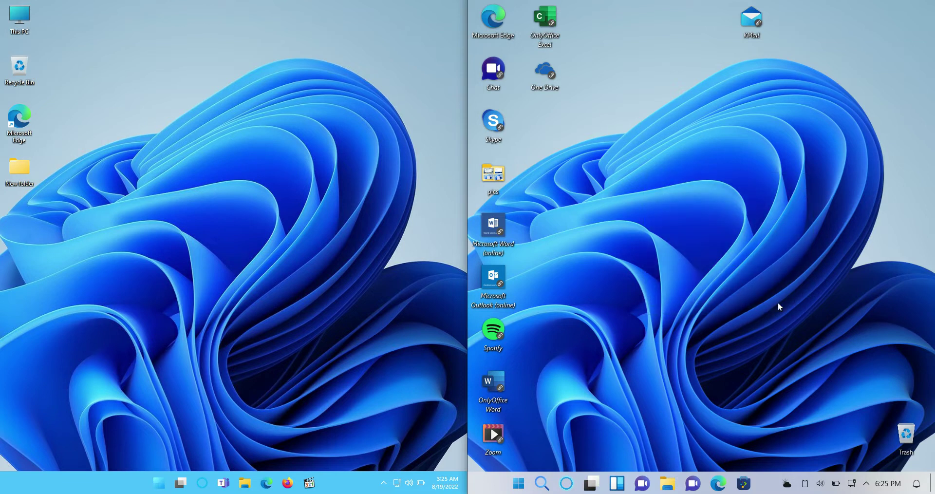
pyautogui.moveTo(736, 310)
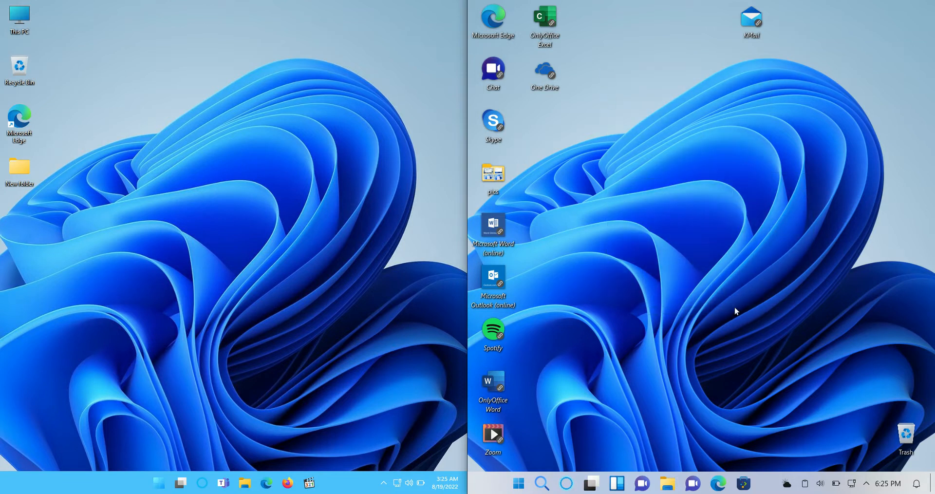
pyautogui.moveTo(649, 182)
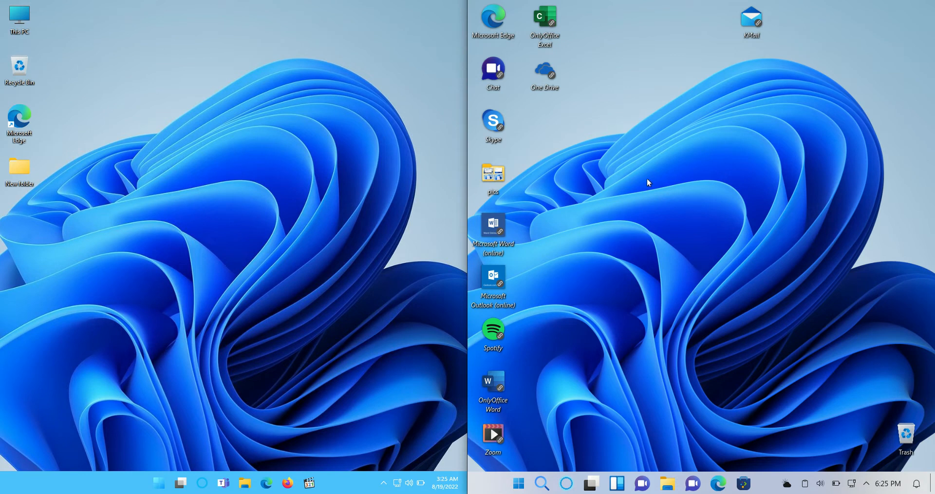
pyautogui.moveTo(711, 253)
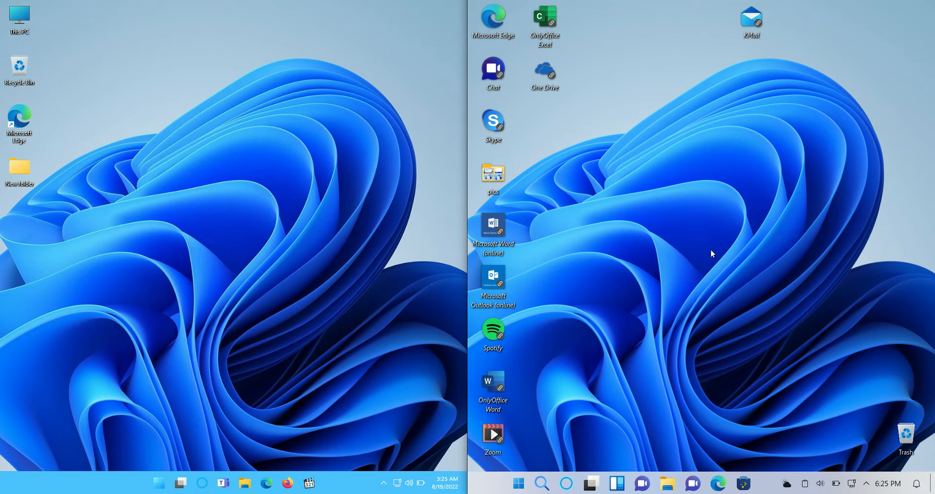
pyautogui.moveTo(602, 221)
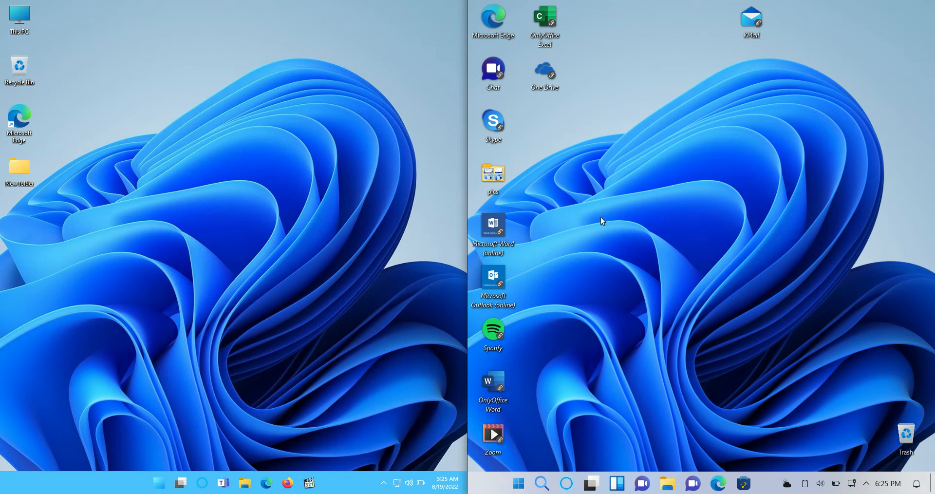
pyautogui.moveTo(603, 181)
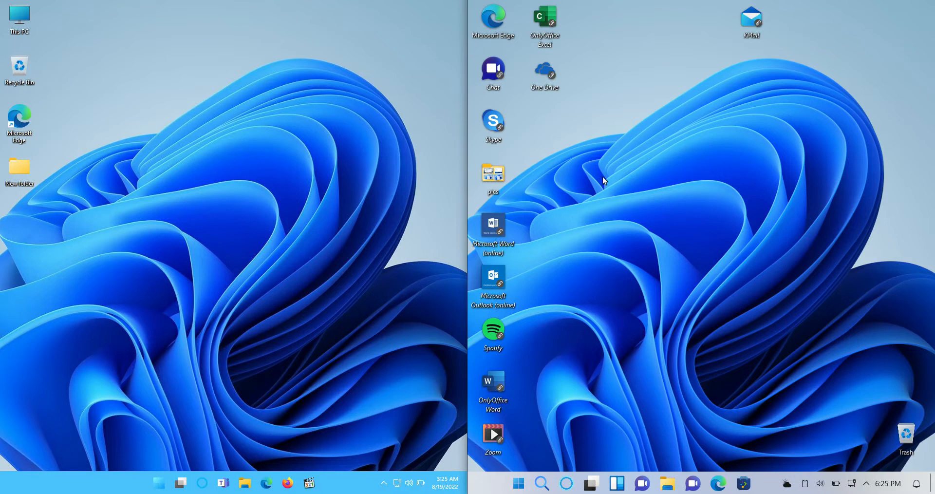
pyautogui.moveTo(660, 206)
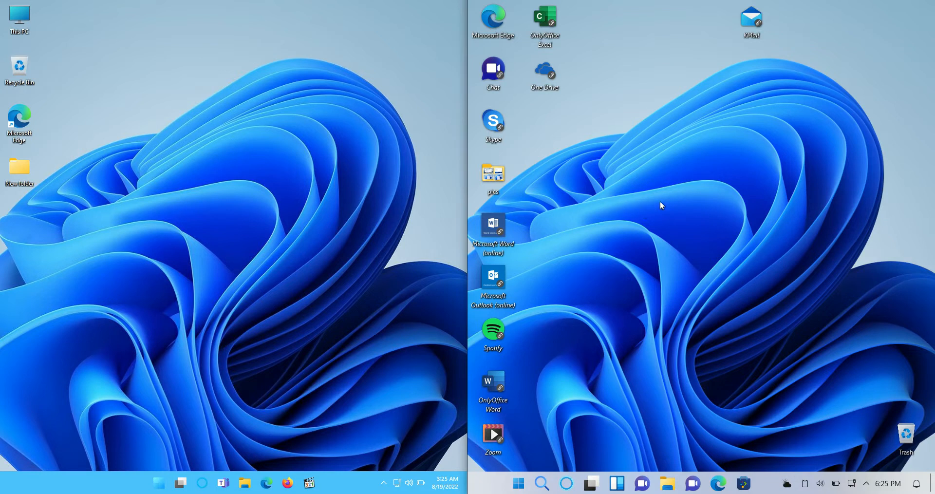
pyautogui.moveTo(661, 213)
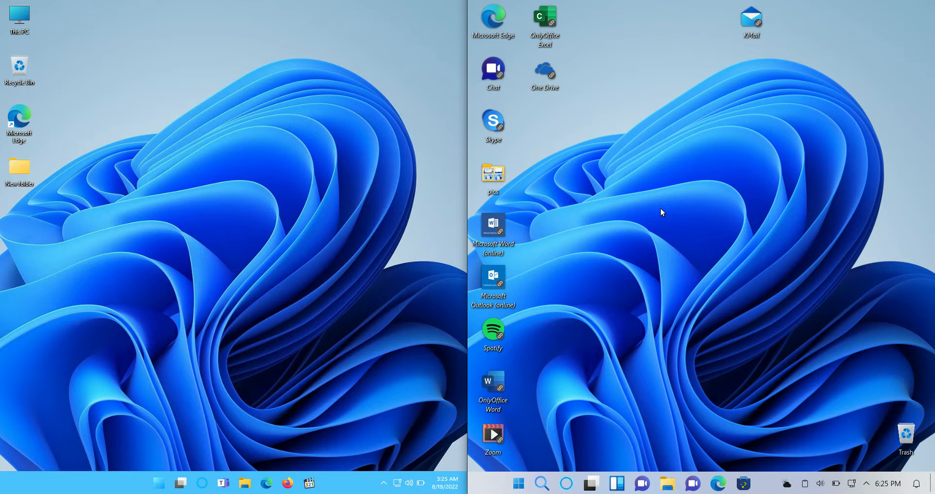
pyautogui.moveTo(673, 203)
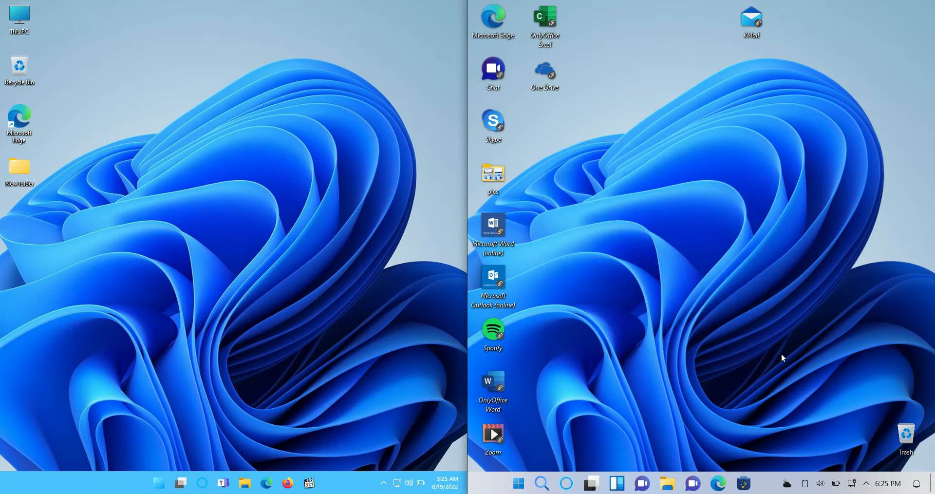
pyautogui.moveTo(703, 340)
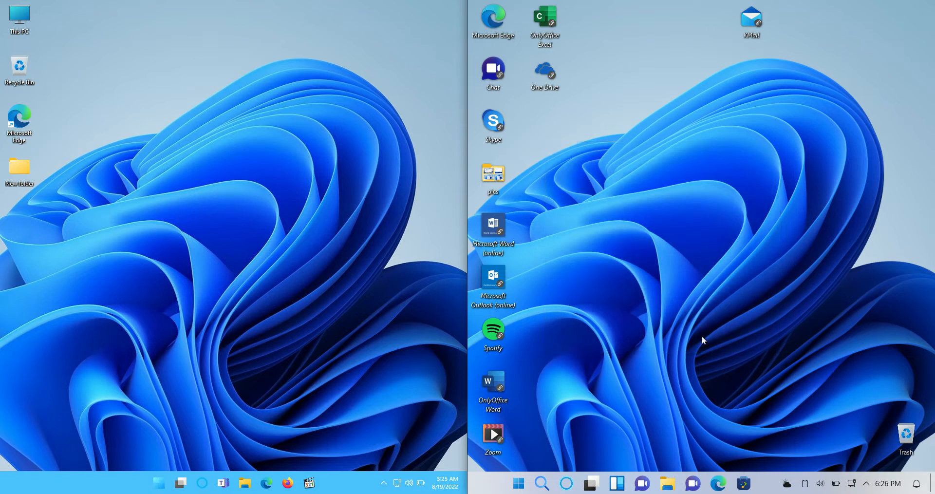
pyautogui.moveTo(374, 452)
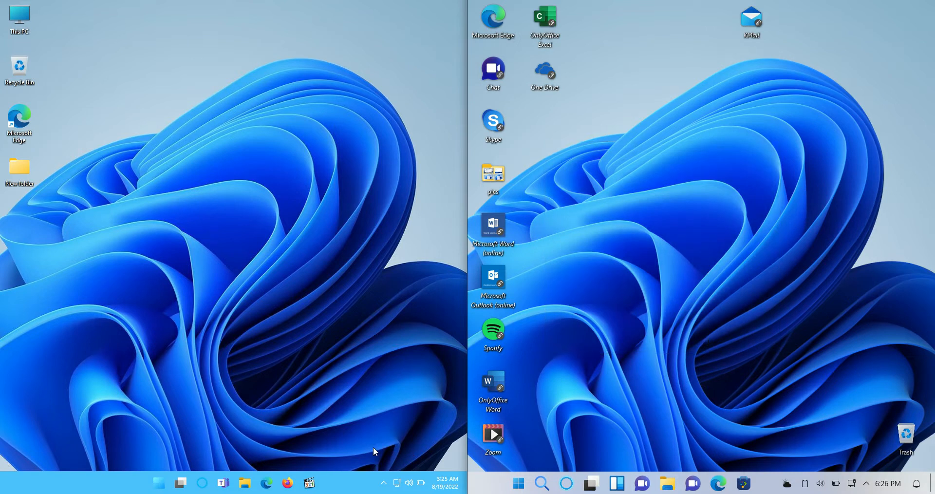
pyautogui.moveTo(253, 355)
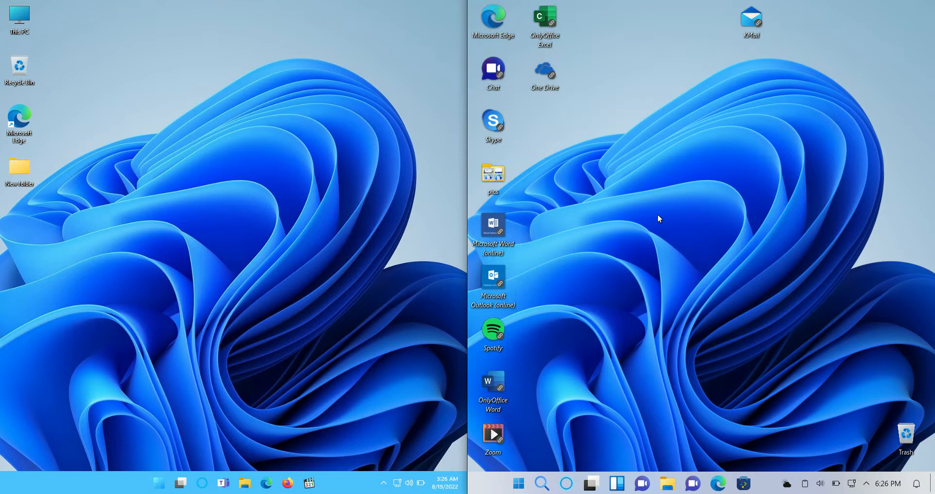
pyautogui.moveTo(656, 224)
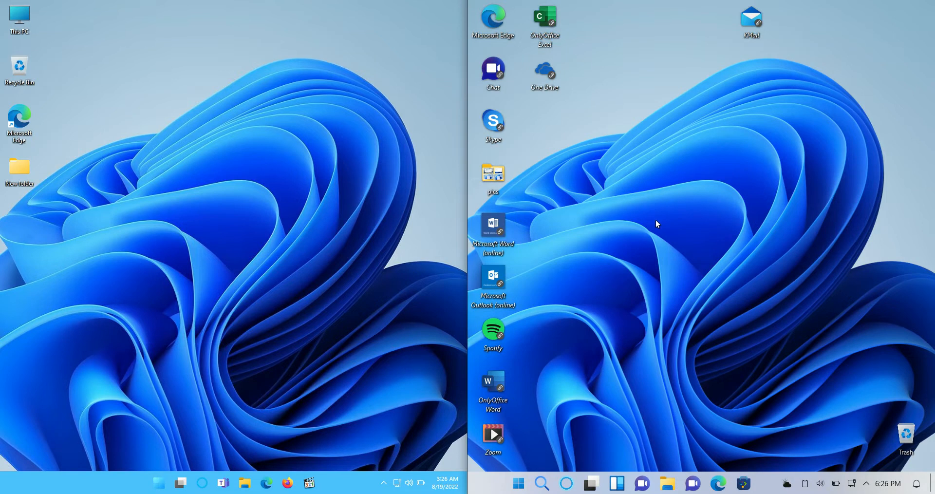
pyautogui.moveTo(658, 265)
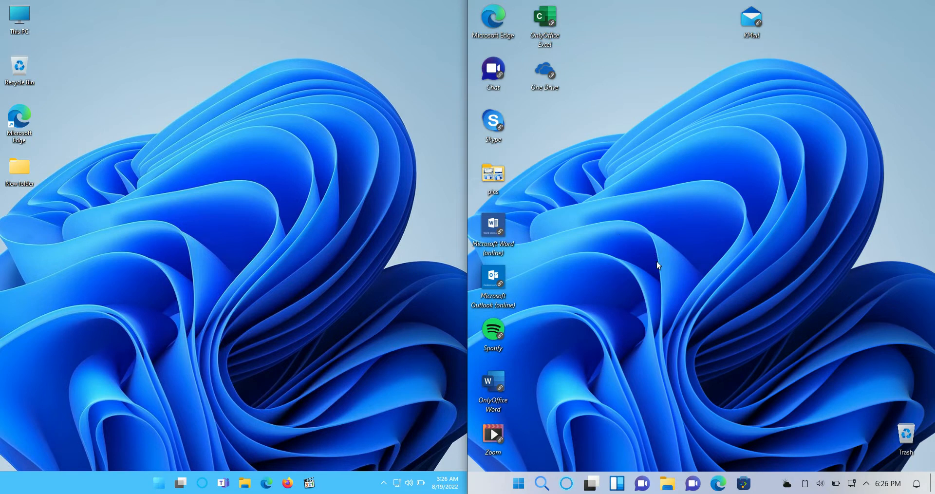
pyautogui.moveTo(728, 235)
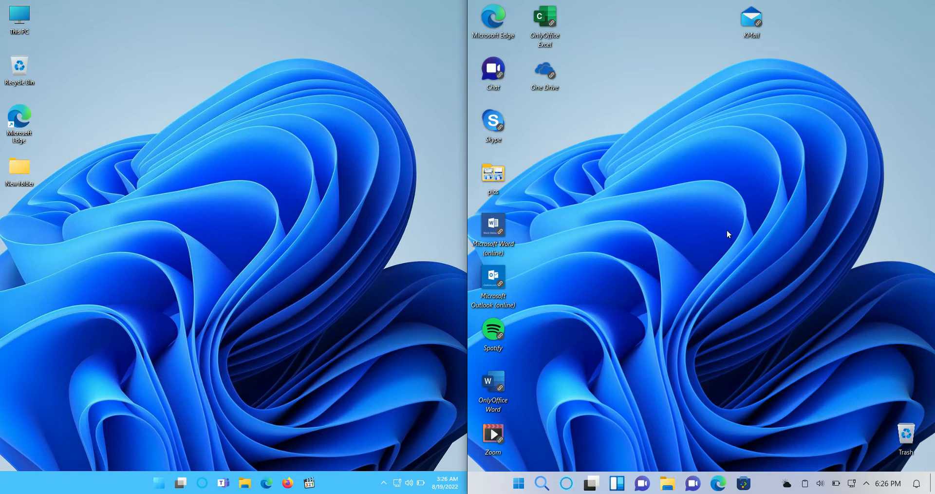
pyautogui.moveTo(747, 101)
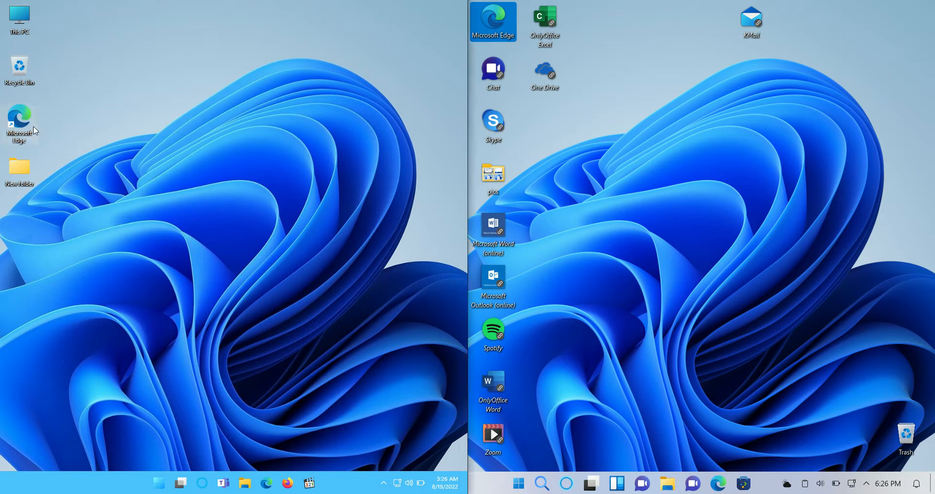
pyautogui.moveTo(81, 142)
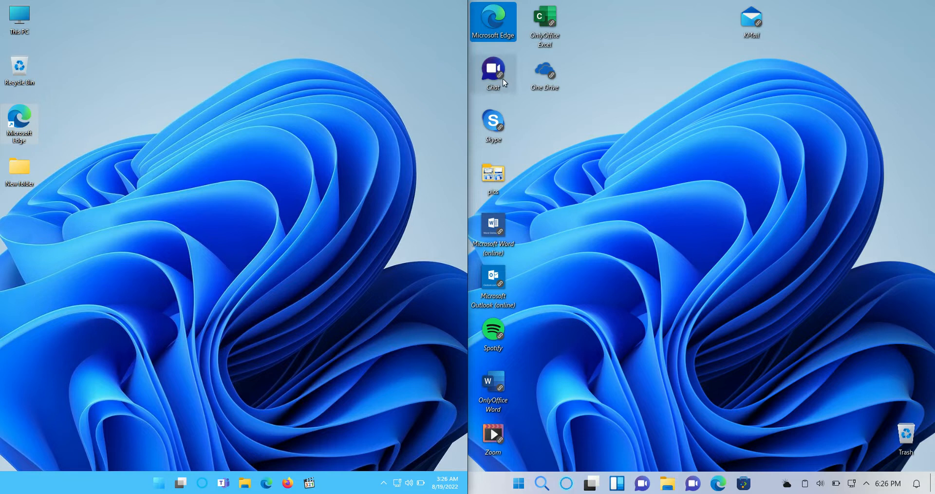
pyautogui.moveTo(602, 114)
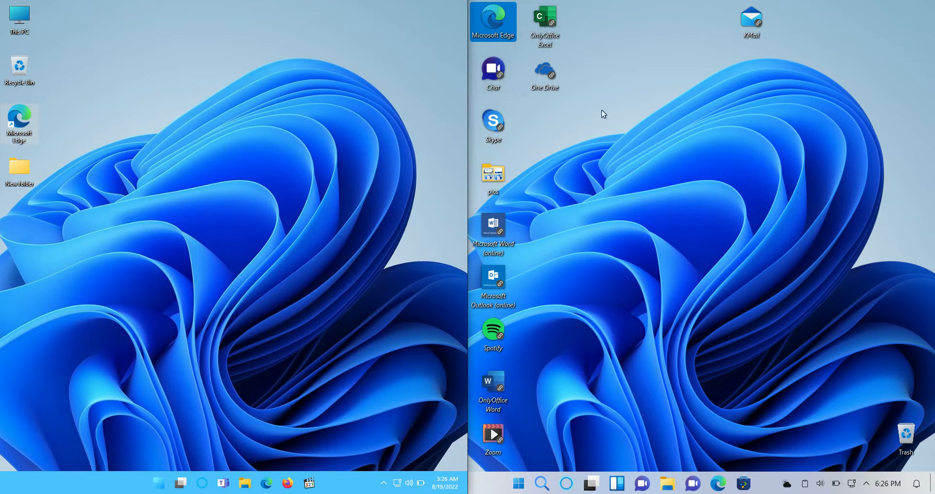
pyautogui.moveTo(608, 134)
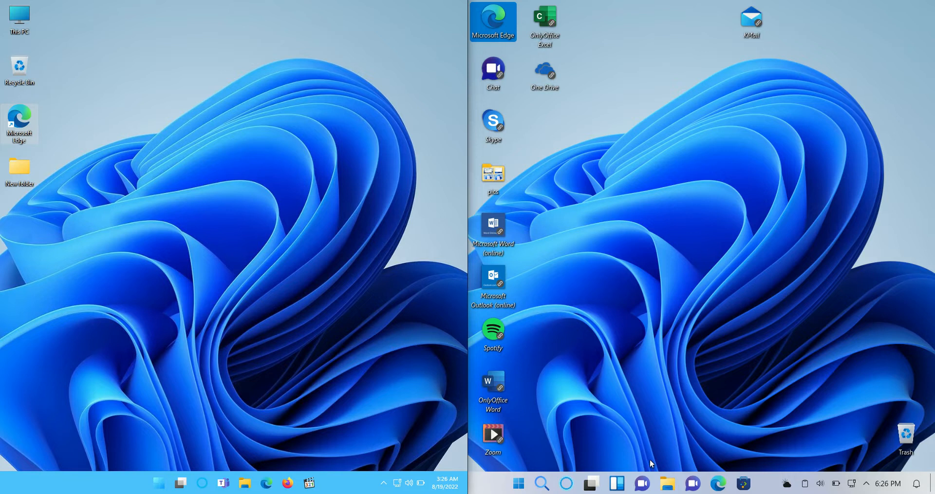
pyautogui.moveTo(642, 484)
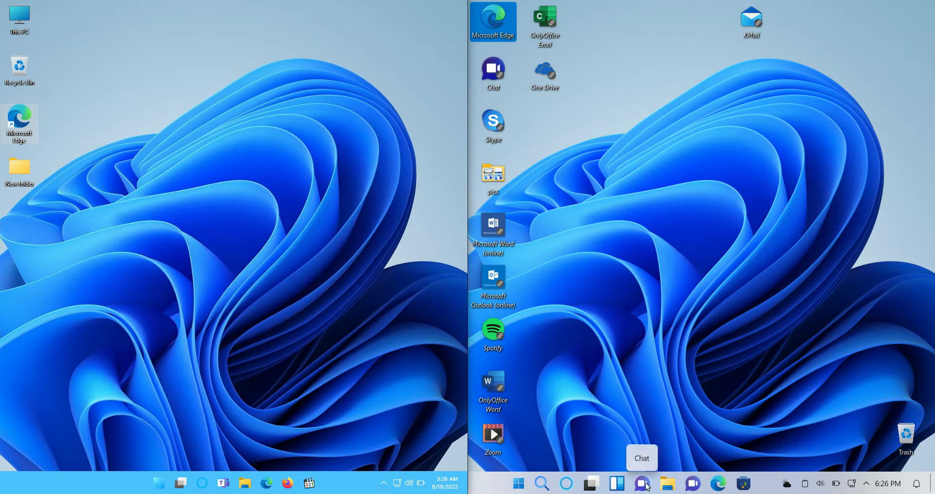
pyautogui.moveTo(643, 484)
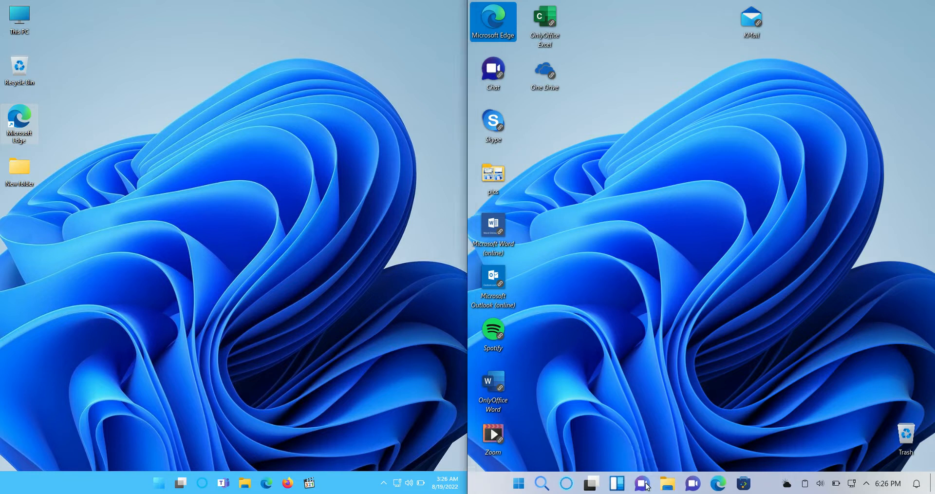
# - Launch the Teams chat app on Windowsfx and close its welcome window
pyautogui.click(642, 483)
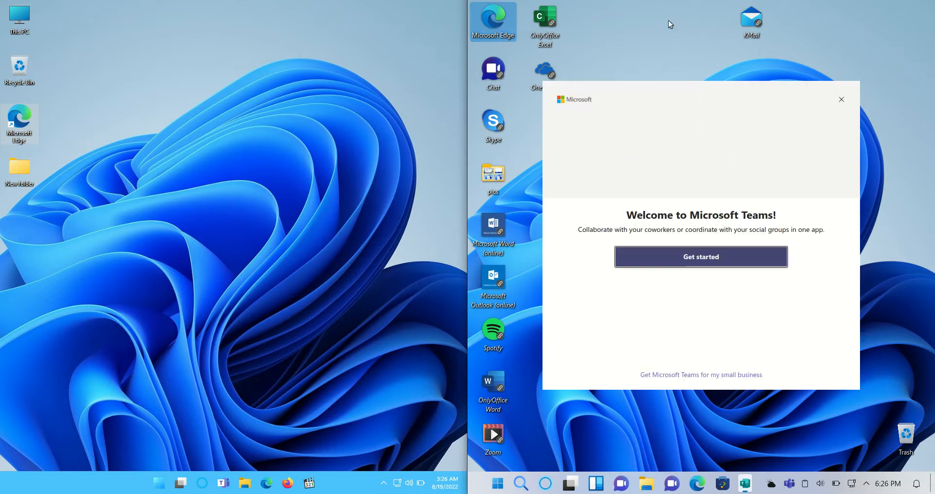
pyautogui.click(701, 256)
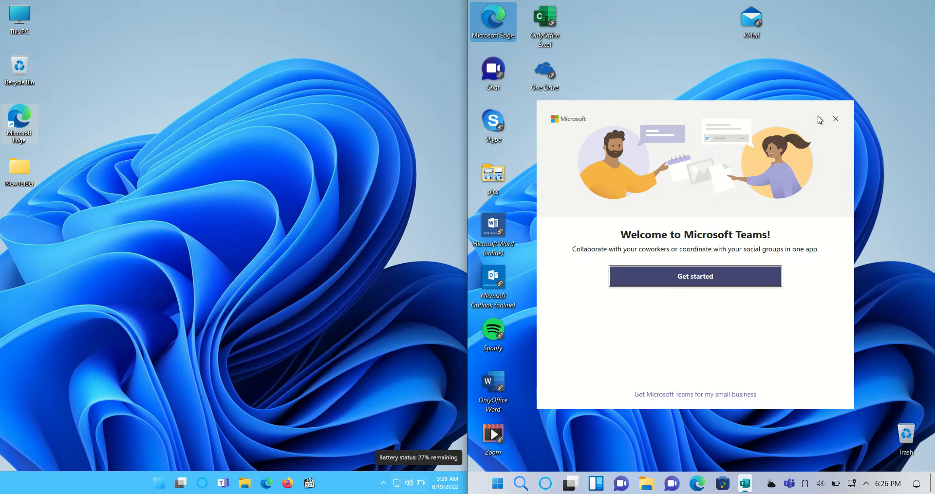
pyautogui.moveTo(837, 126)
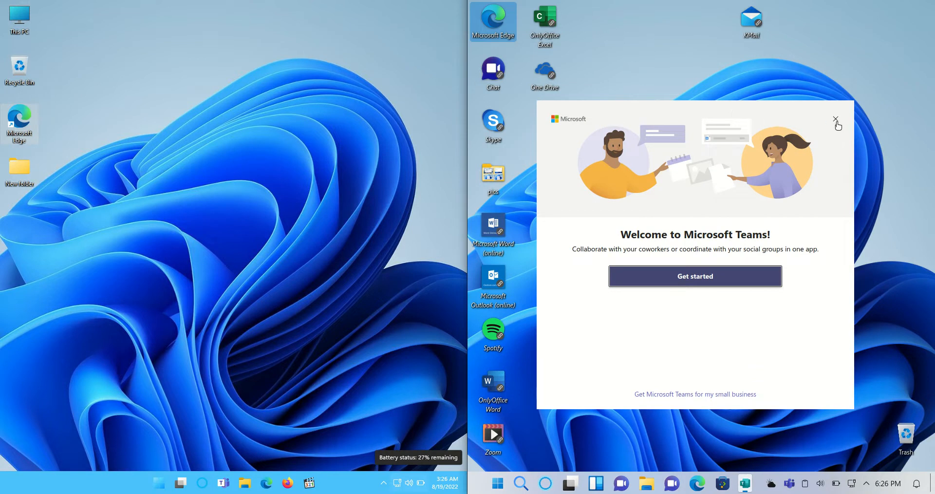
pyautogui.click(836, 119)
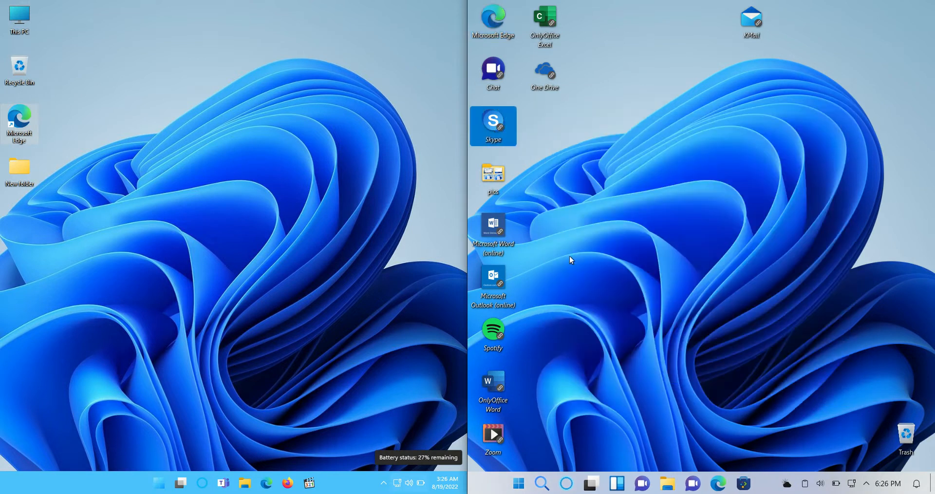
pyautogui.moveTo(589, 191)
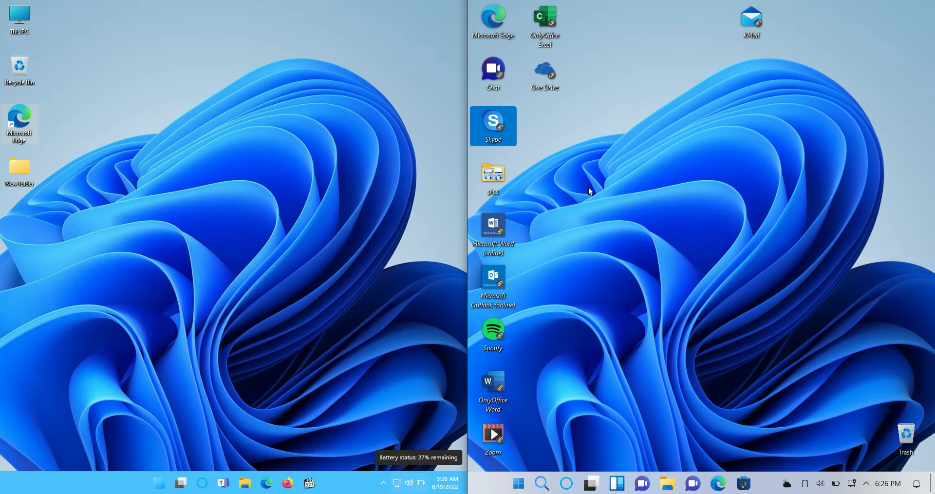
pyautogui.moveTo(589, 187)
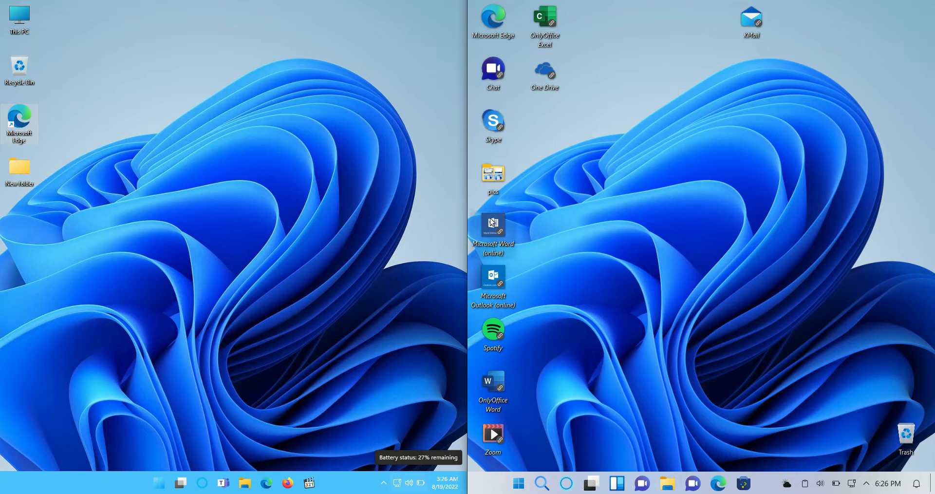
pyautogui.moveTo(493, 229)
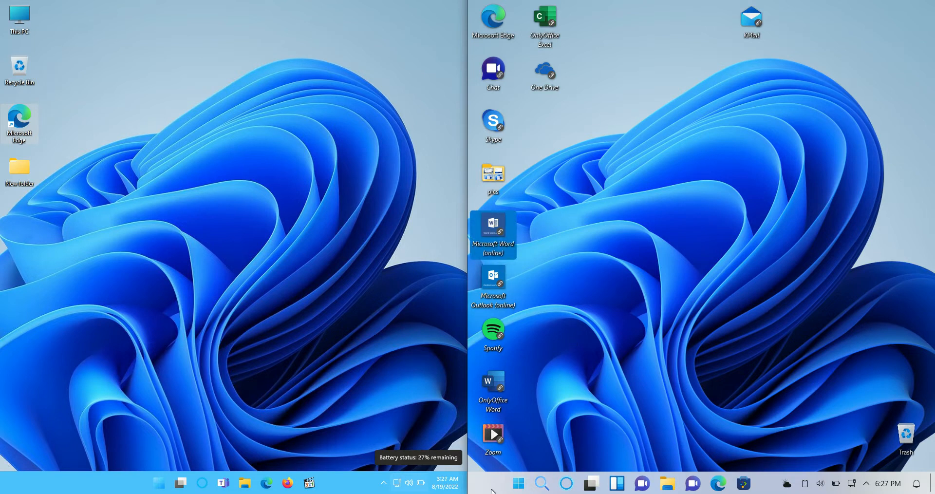
# - Search the Windowsfx application launcher for 'micro' to list Microsoft apps
pyautogui.click(516, 483)
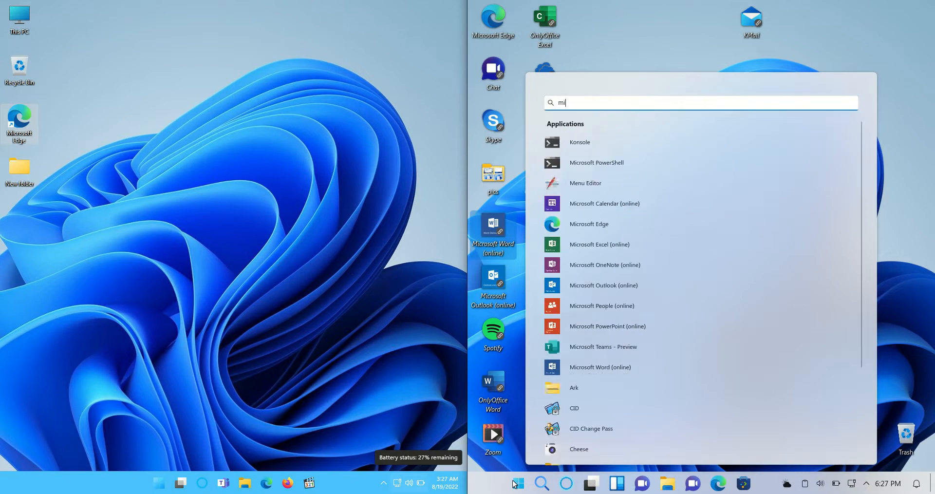
pyautogui.write('cro')
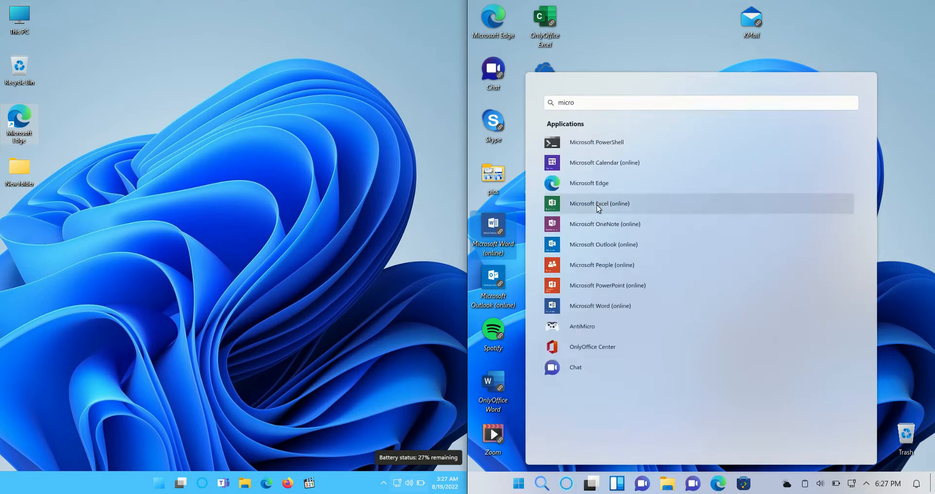
pyautogui.moveTo(631, 210)
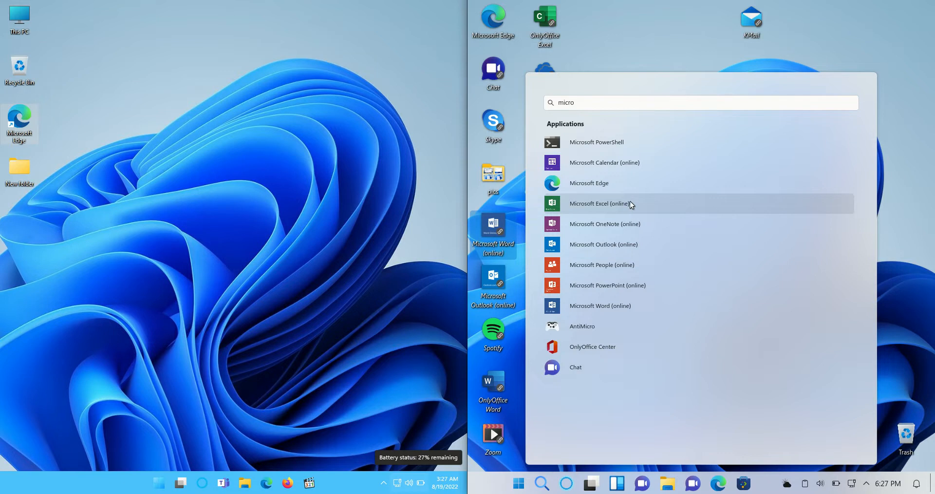
pyautogui.moveTo(631, 291)
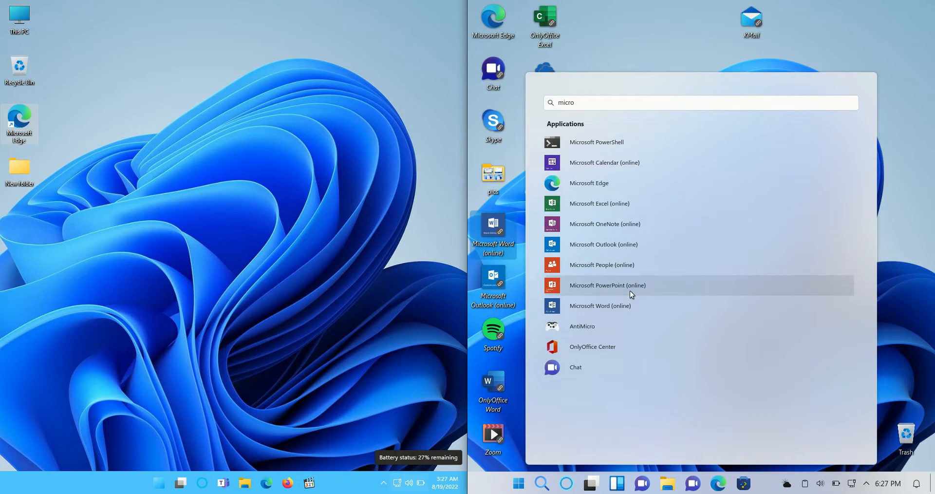
pyautogui.moveTo(584, 126)
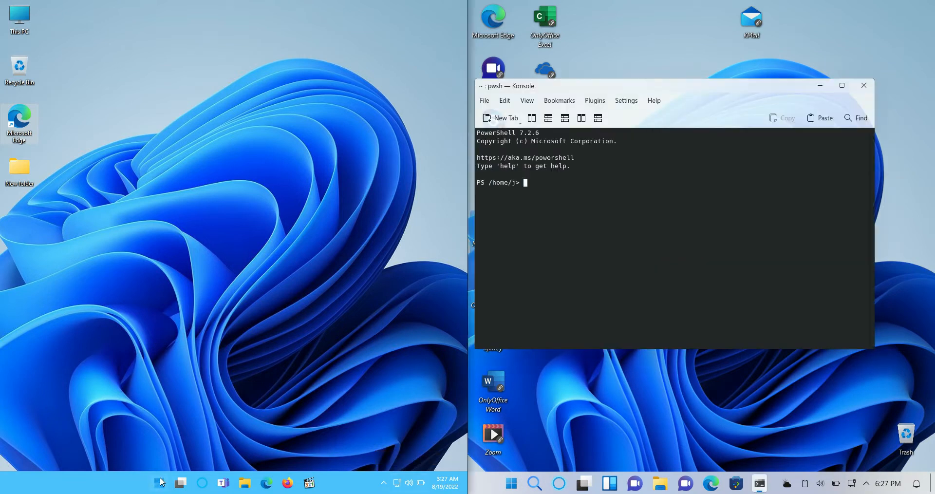
# - Search 'power' and launch Windows PowerShell on the Windows 11 side
pyautogui.write('power')
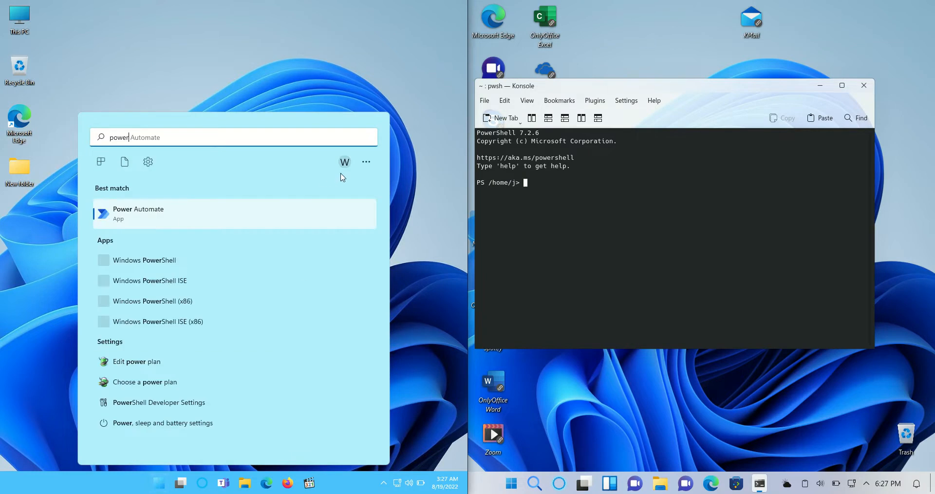
pyautogui.moveTo(149, 265)
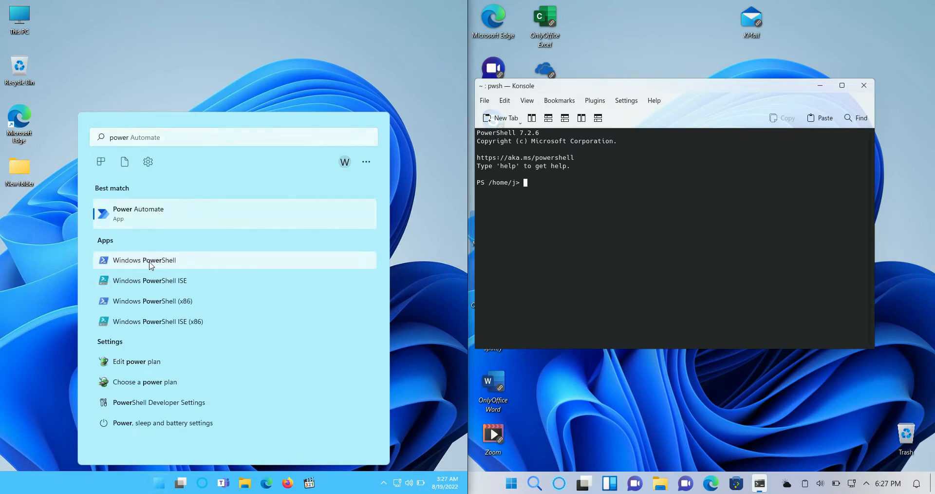
pyautogui.click(144, 260)
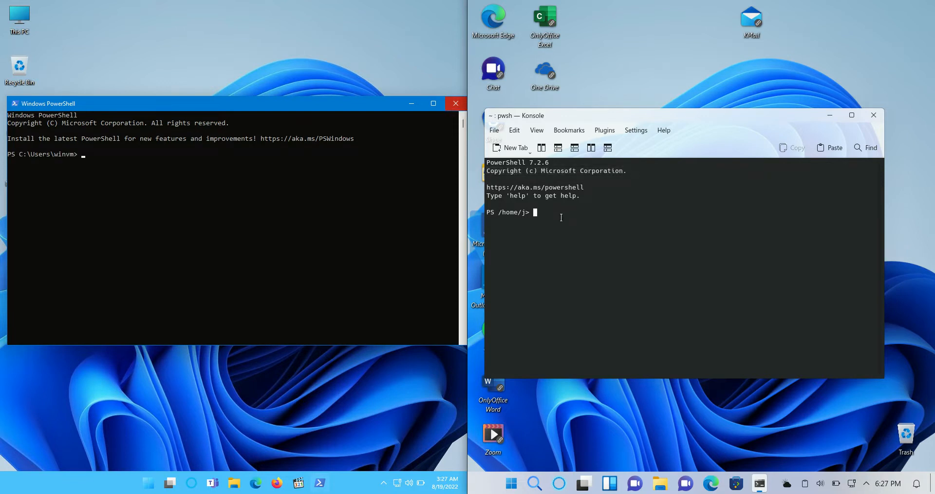
# - Run the mistyped 'pckon update', then the corrected 'pkcon update' in Konsole
pyautogui.write('pckon')
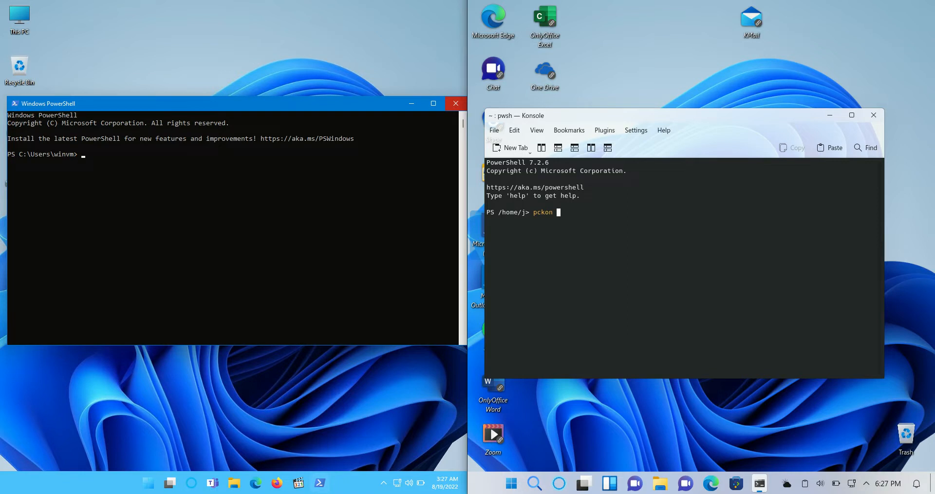
pyautogui.write('update')
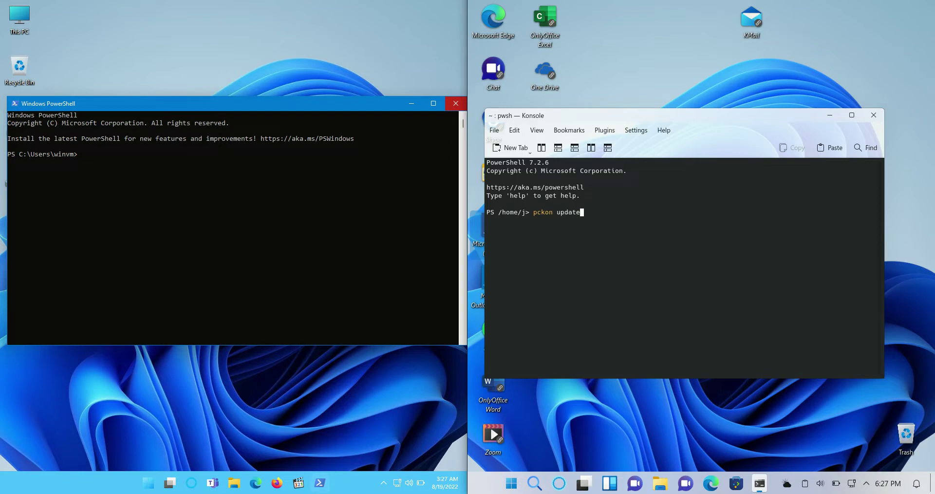
pyautogui.press('Return')
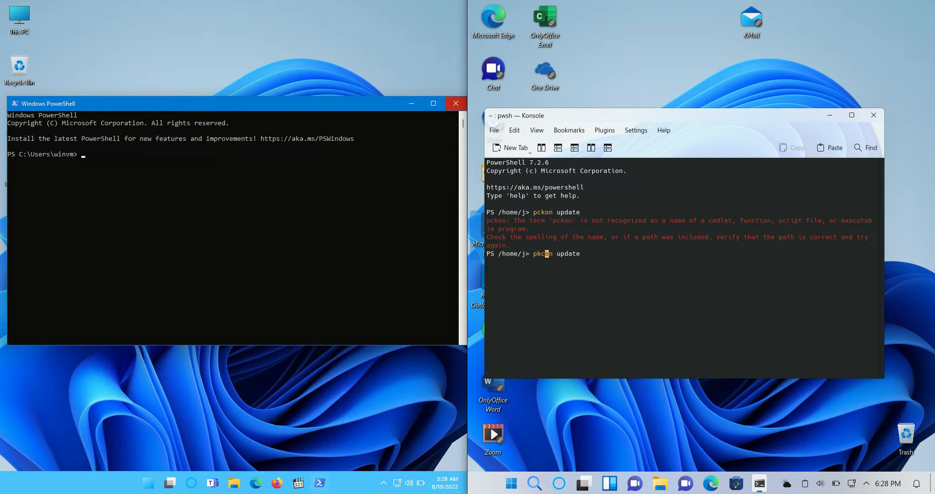
pyautogui.press('Return')
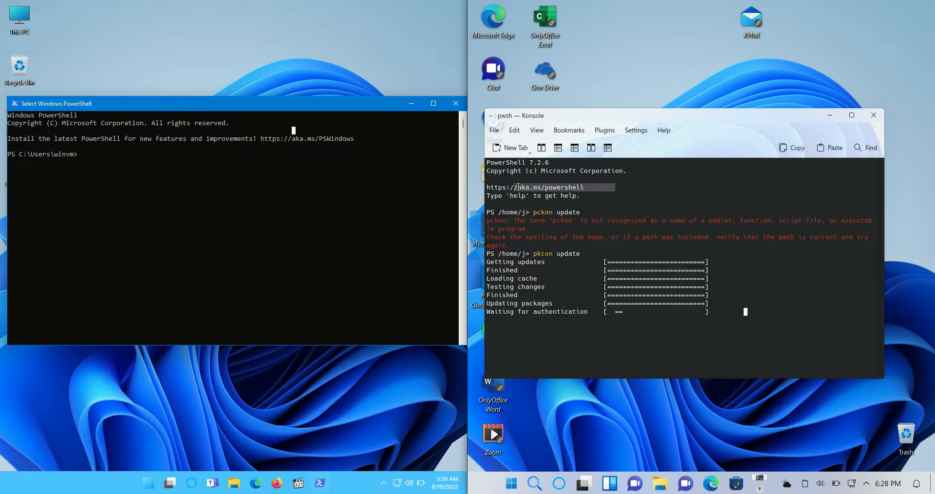
pyautogui.moveTo(637, 190)
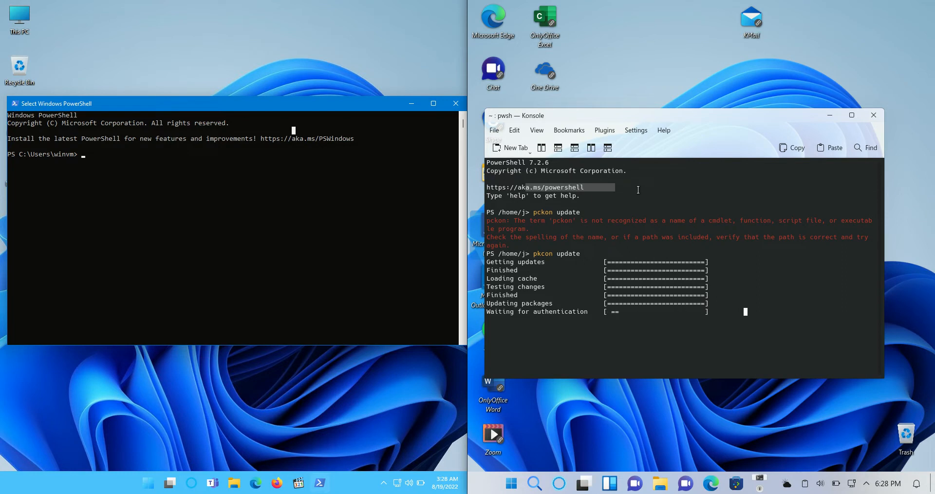
pyautogui.moveTo(568, 129)
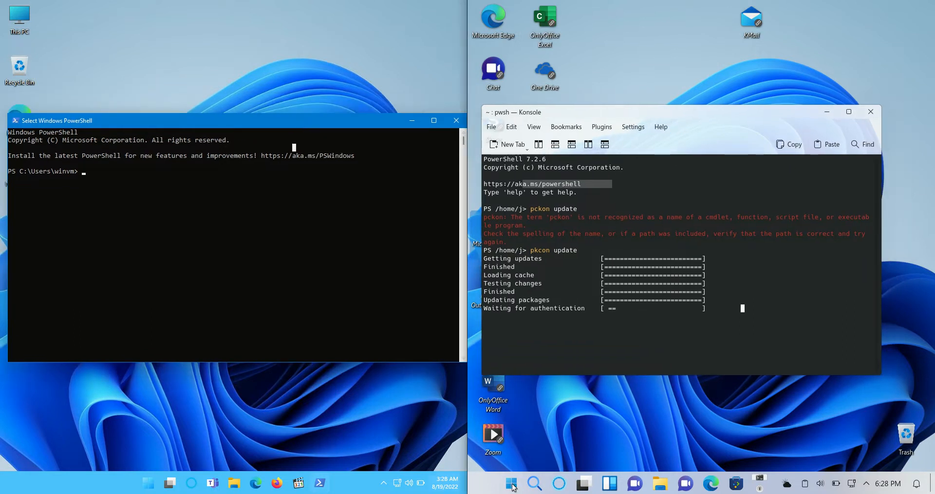
# - Bring up the Windowsfx 11 start menu while the update waits for authentication
pyautogui.click(511, 484)
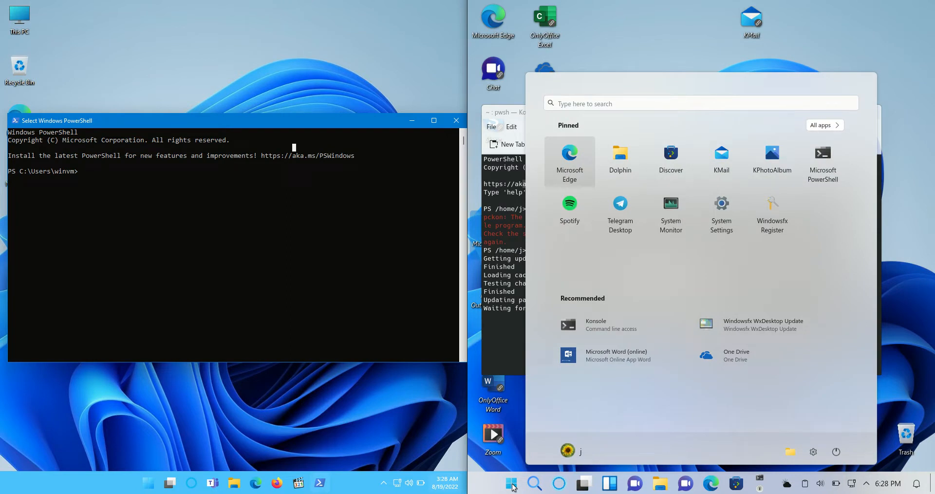
pyautogui.moveTo(615, 215)
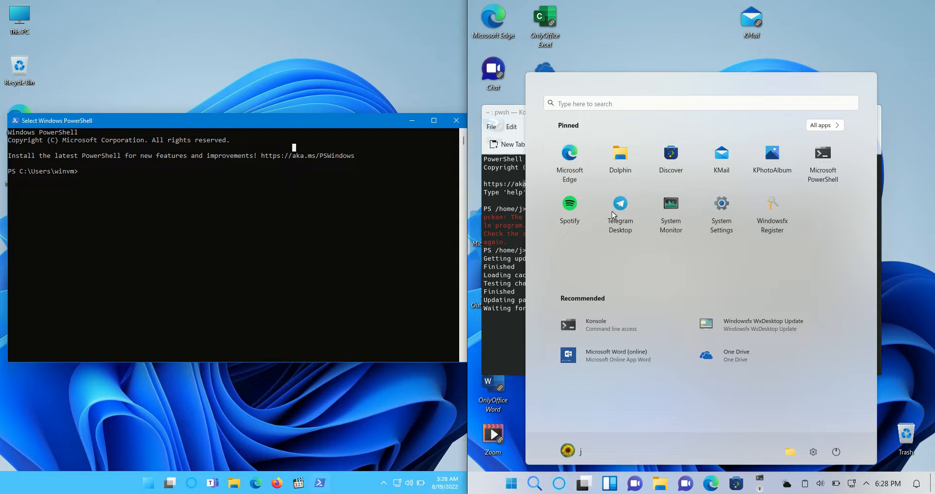
pyautogui.moveTo(569, 207)
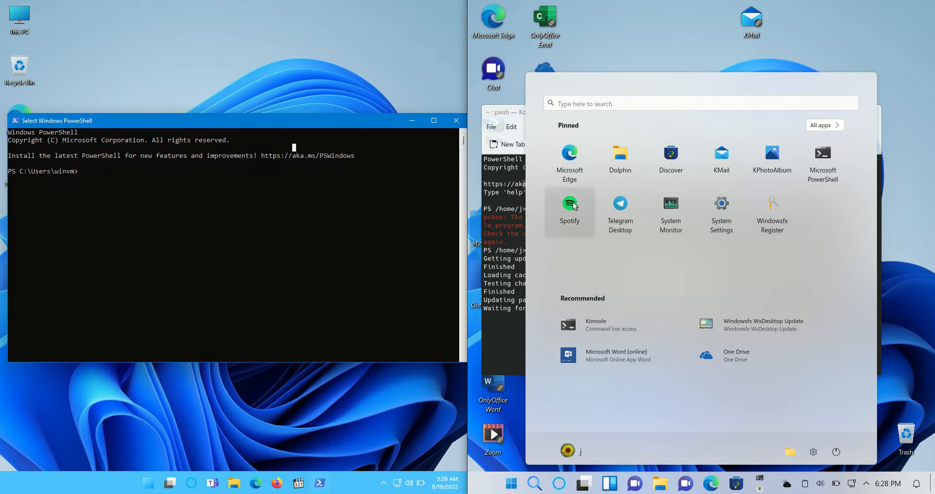
pyautogui.moveTo(564, 213)
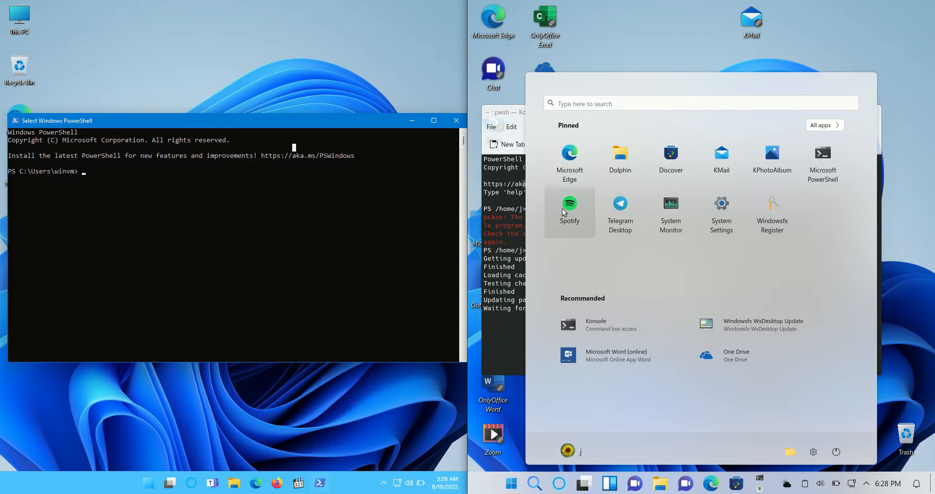
pyautogui.moveTo(574, 214)
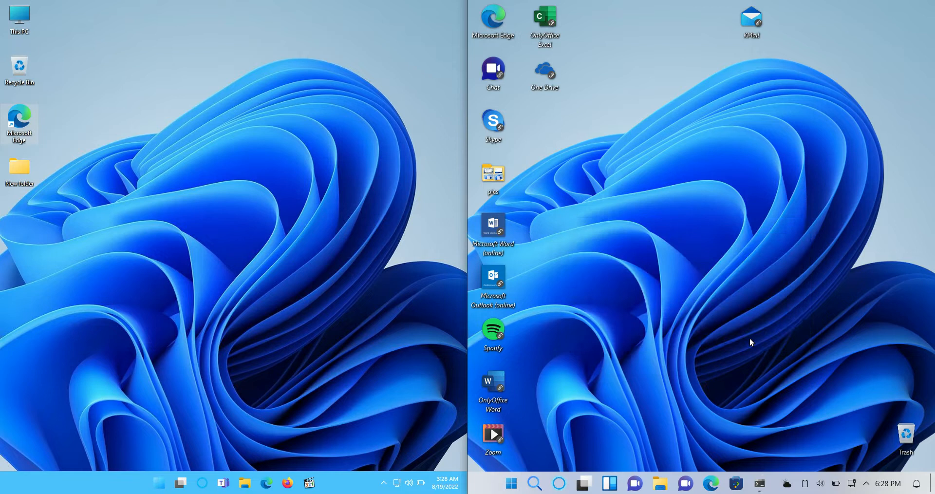
pyautogui.moveTo(761, 320)
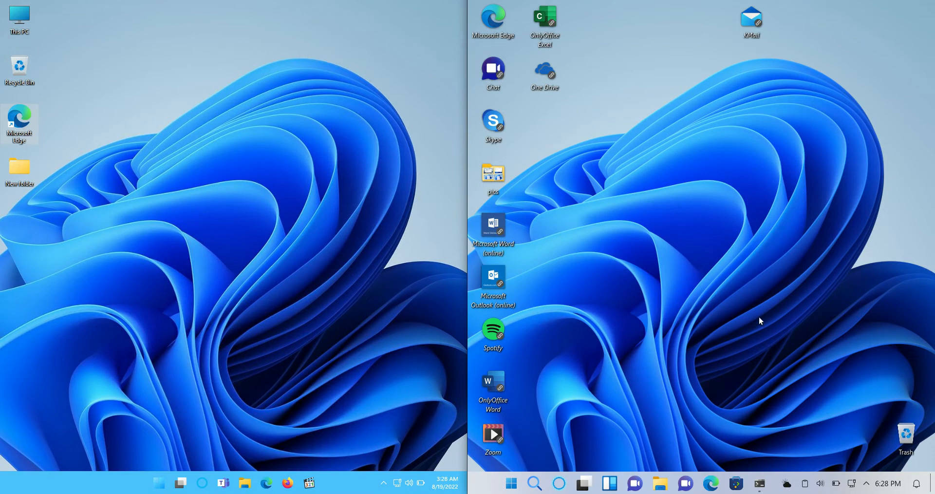
pyautogui.moveTo(673, 317)
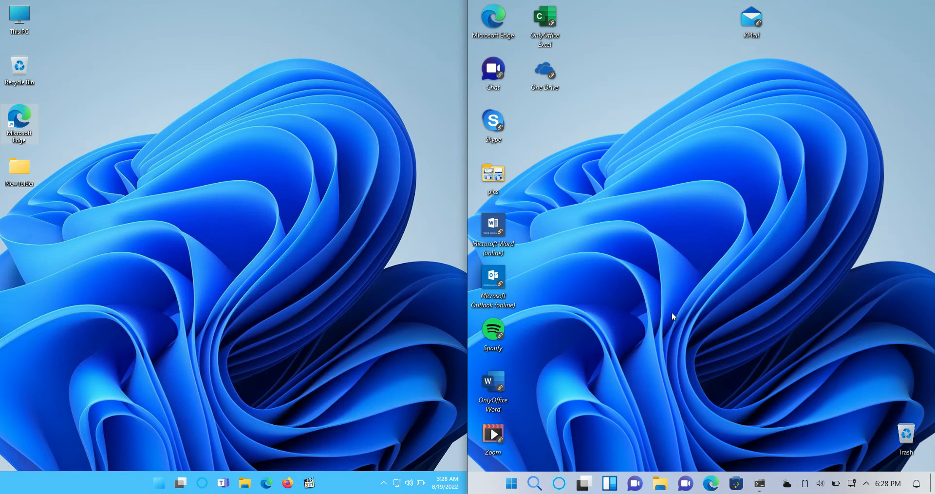
pyautogui.click(511, 483)
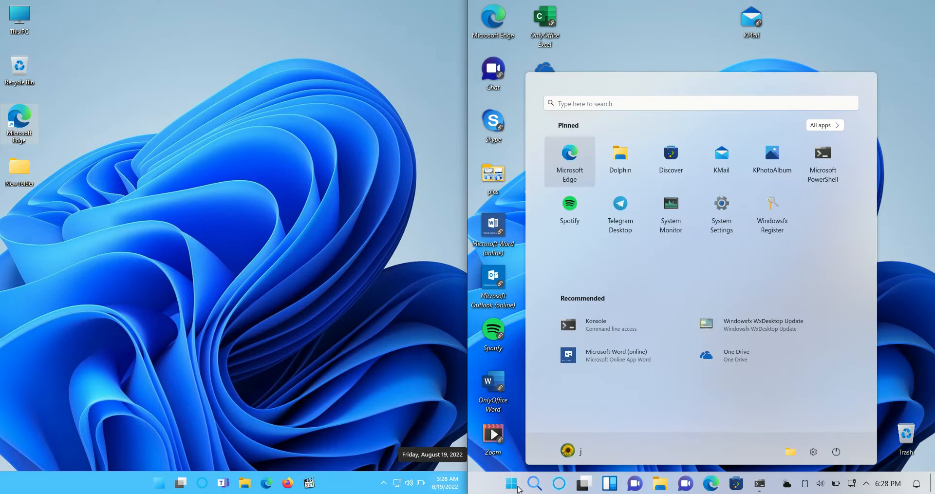
pyautogui.click(159, 484)
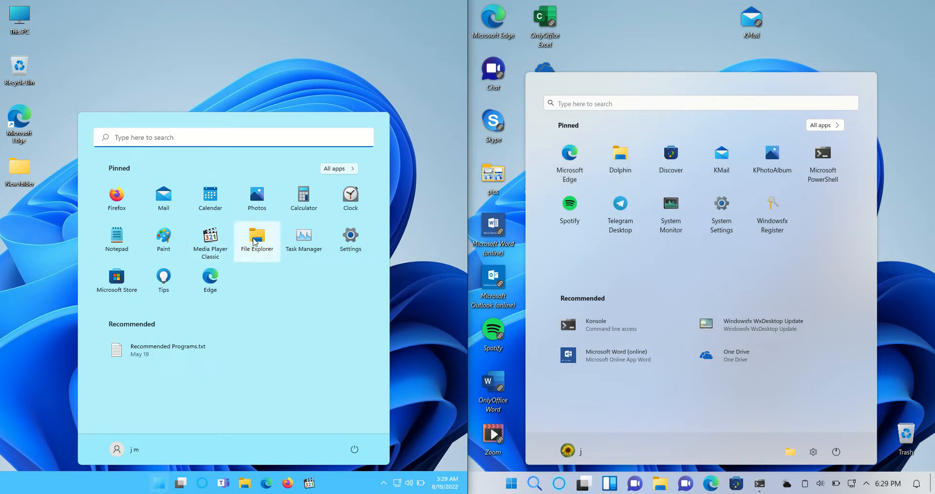
pyautogui.moveTo(660, 65)
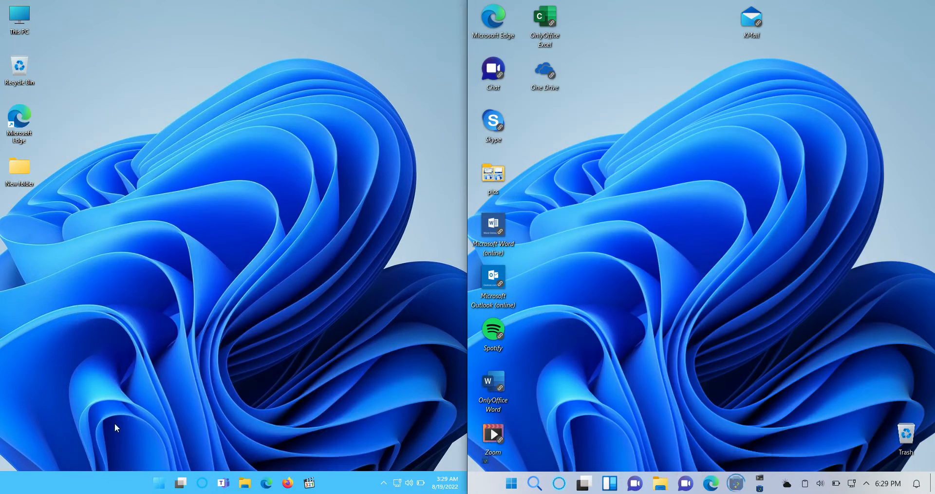
# - Launch Microsoft Store from the Windows 11 start menu and reposition its window lower
pyautogui.click(158, 484)
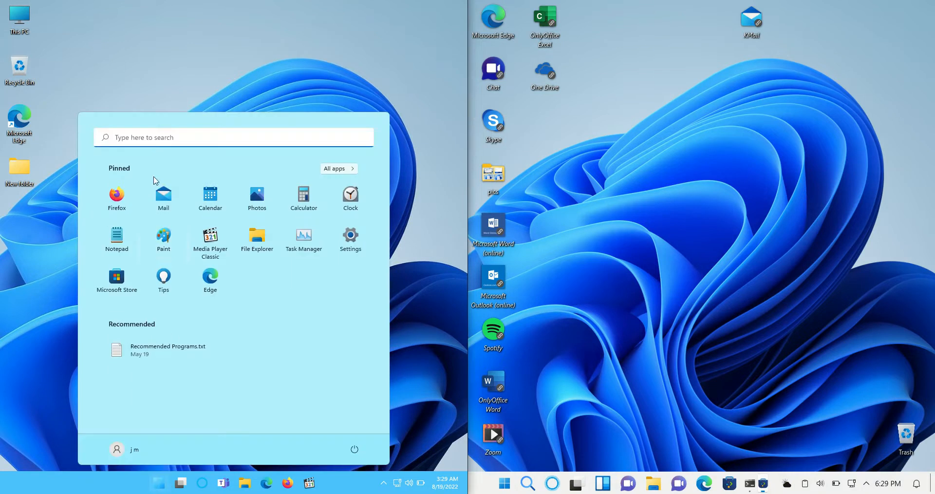
pyautogui.click(117, 281)
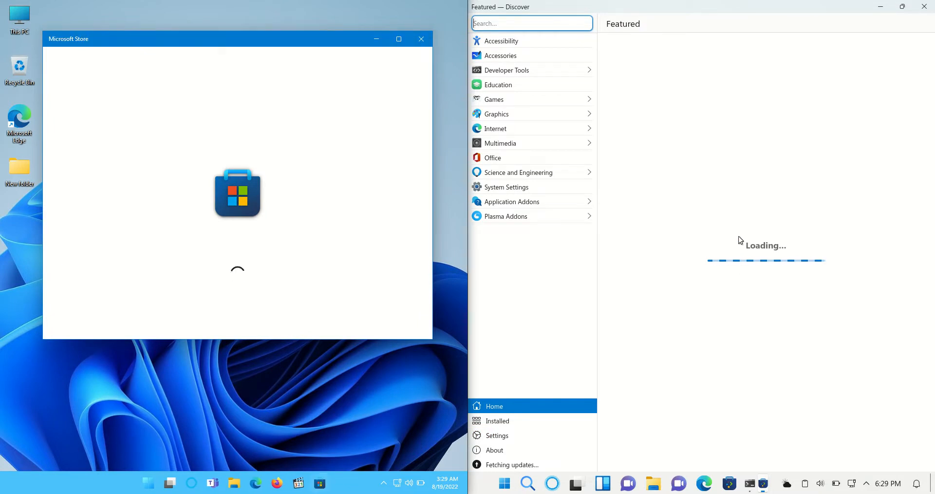
pyautogui.moveTo(687, 66)
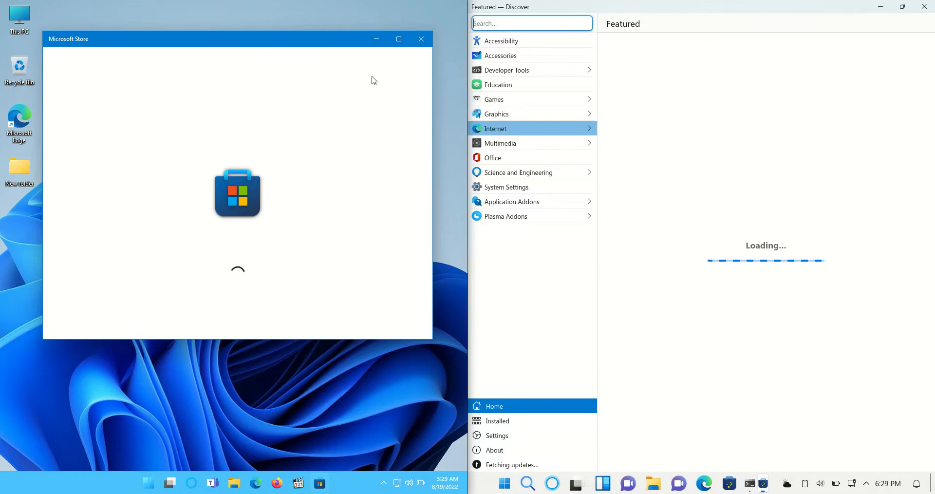
pyautogui.moveTo(239, 39); pyautogui.dragTo(243, 66)
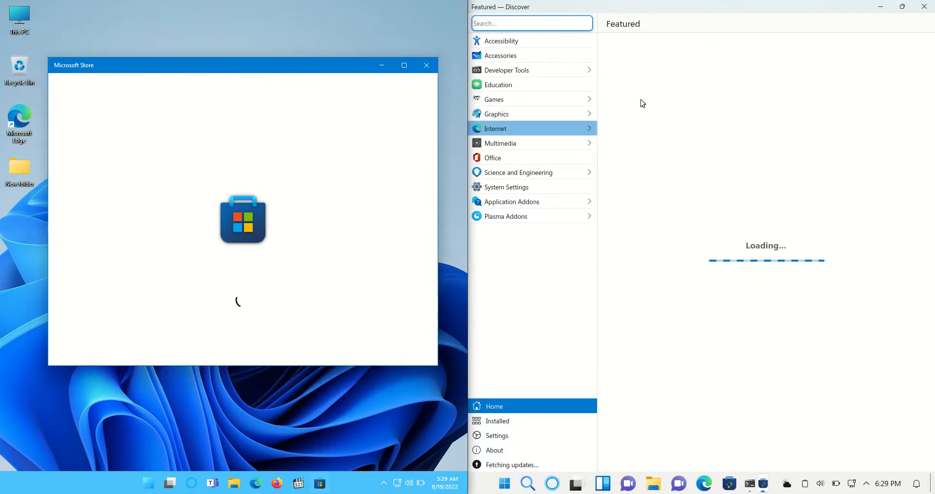
pyautogui.moveTo(707, 248)
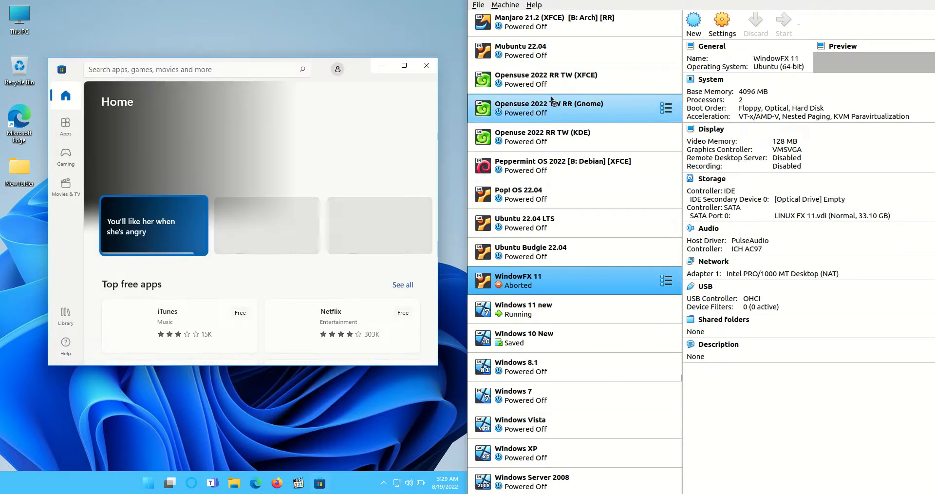
# - Start the aborted WindowFX 11 VM, enlarge its window, and close Microsoft Store
pyautogui.click(783, 24)
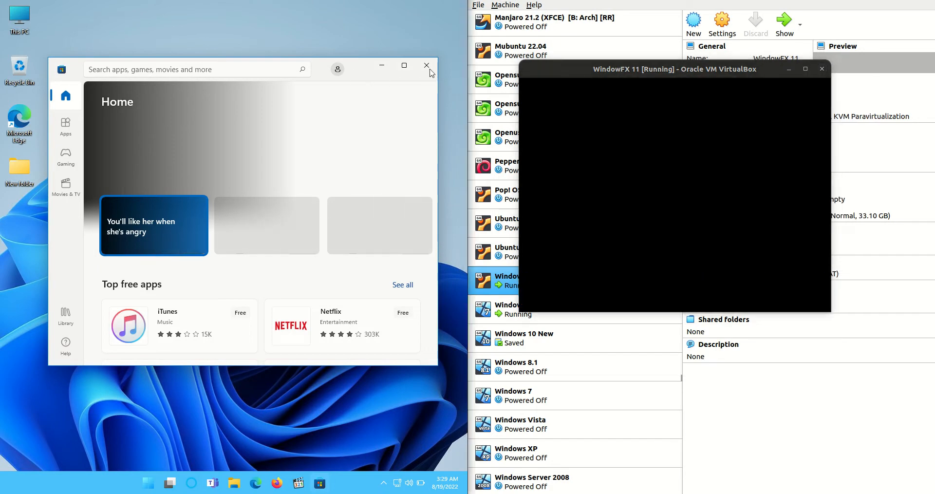
pyautogui.moveTo(674, 68); pyautogui.dragTo(646, 86)
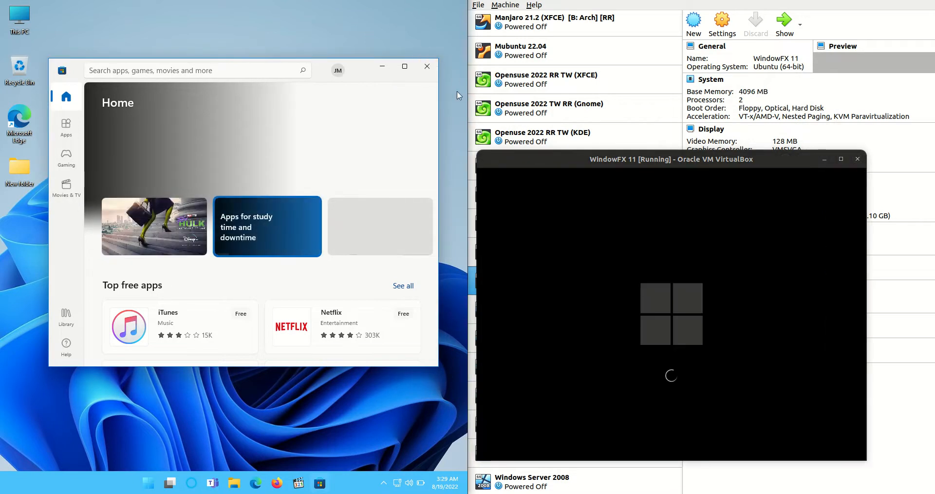
pyautogui.click(427, 67)
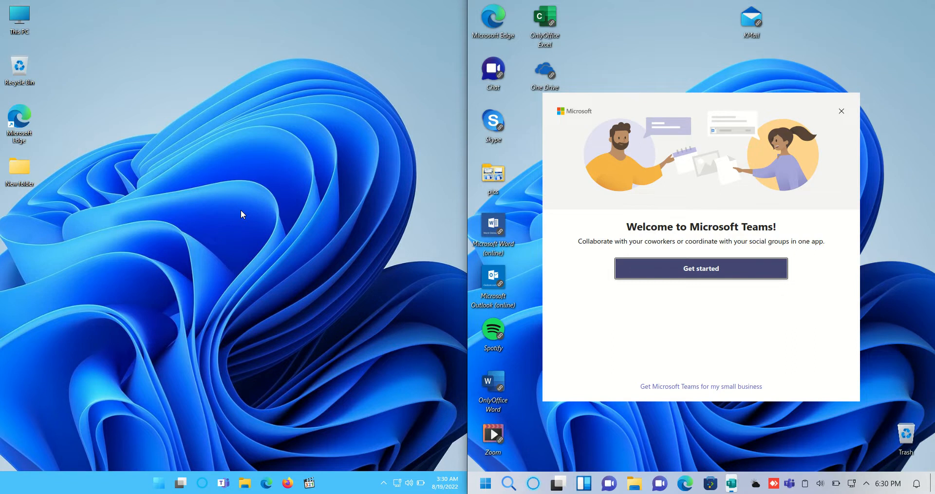
pyautogui.moveTo(842, 115)
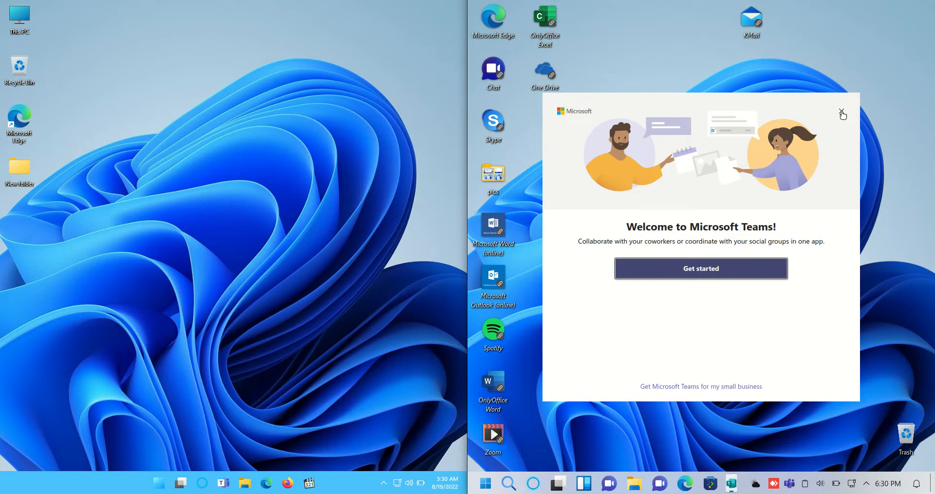
# - Dismiss the 'Welcome to Microsoft Teams!' window on the rebooted Windowsfx 11
pyautogui.click(841, 114)
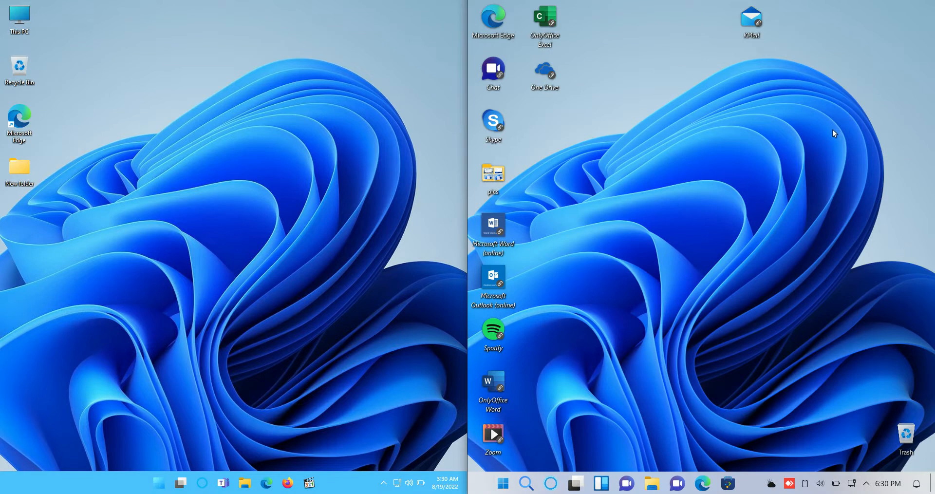
pyautogui.moveTo(653, 335)
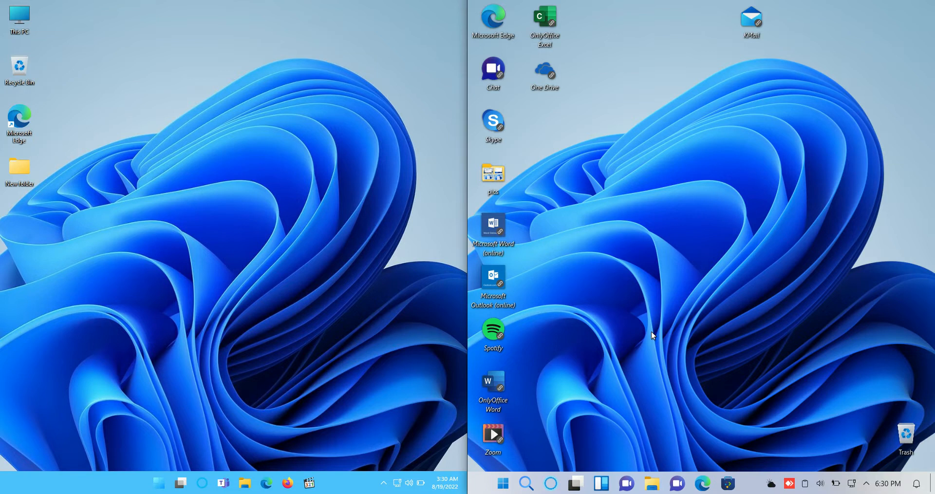
pyautogui.moveTo(634, 426)
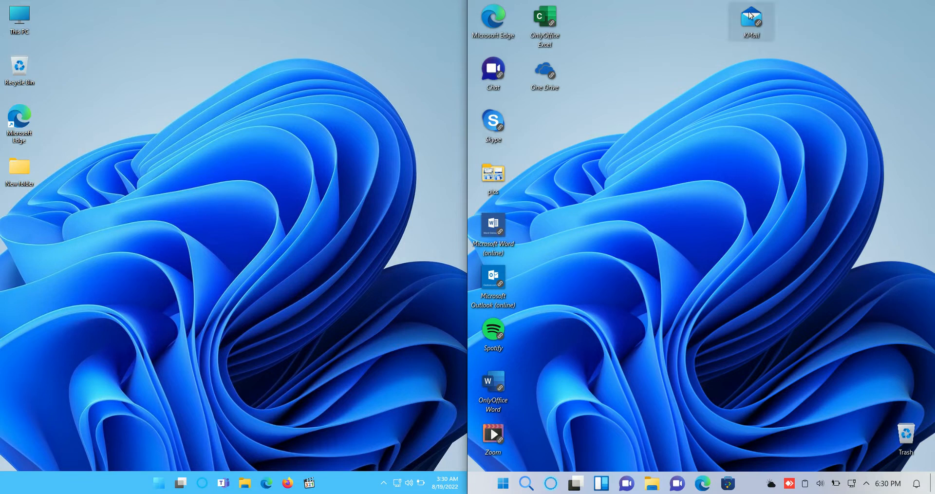
# - Drag the KMail shortcut to the top-right corner of the Windowsfx desktop and select it
pyautogui.moveTo(751, 21); pyautogui.dragTo(699, 129)
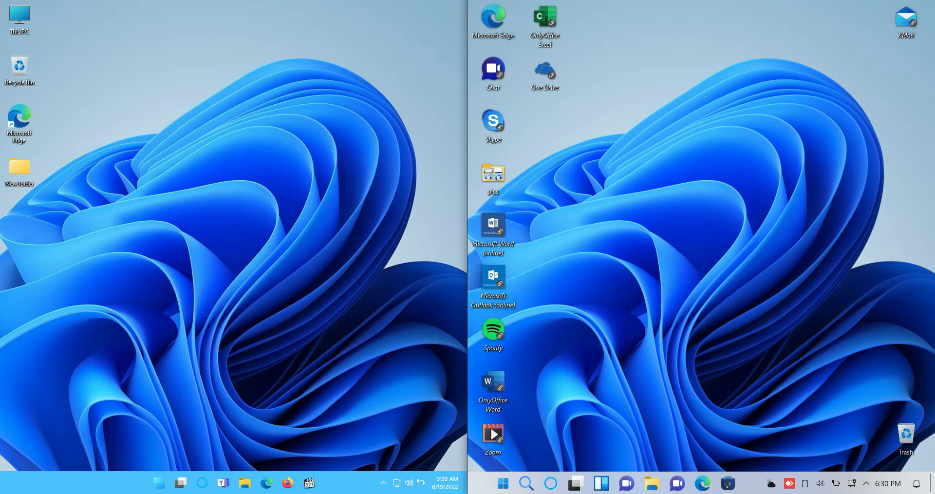
pyautogui.click(906, 23)
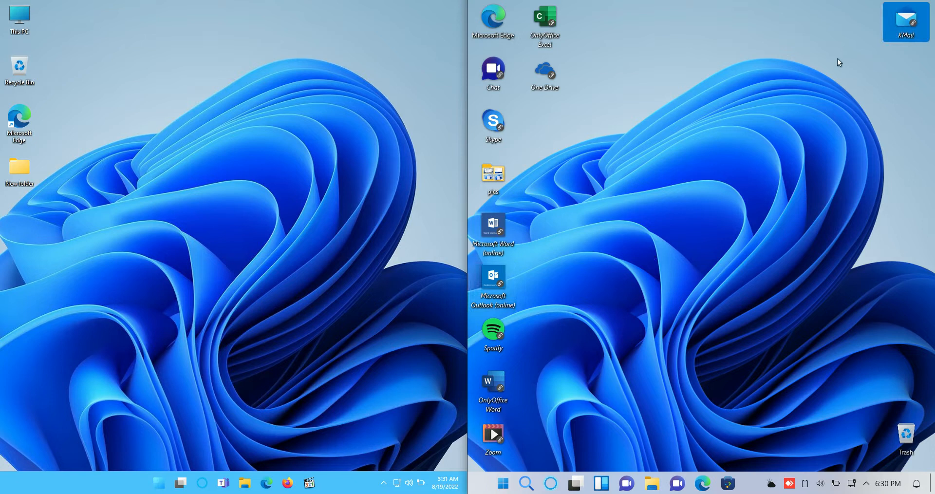
pyautogui.moveTo(863, 156)
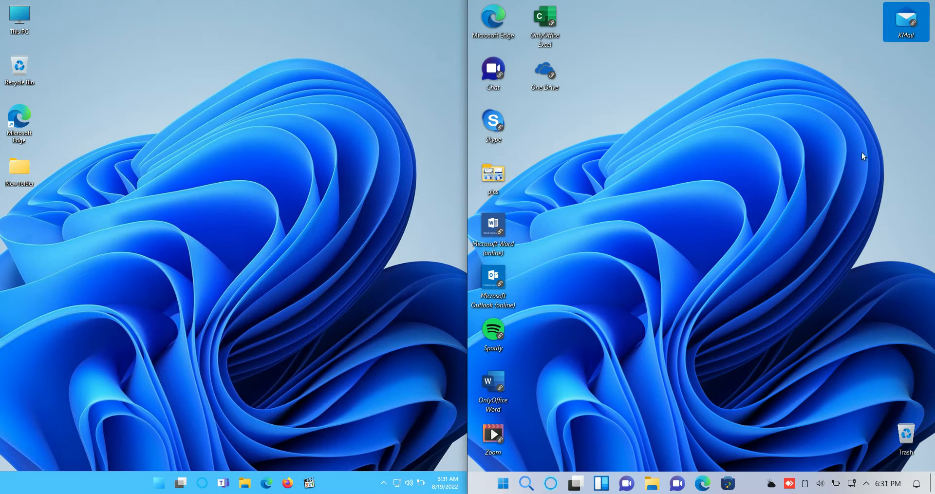
pyautogui.moveTo(819, 156)
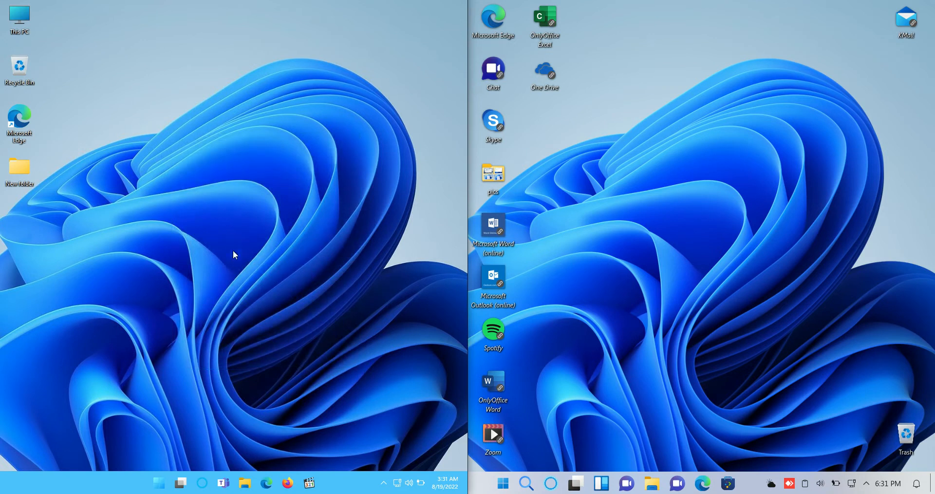
pyautogui.moveTo(234, 338)
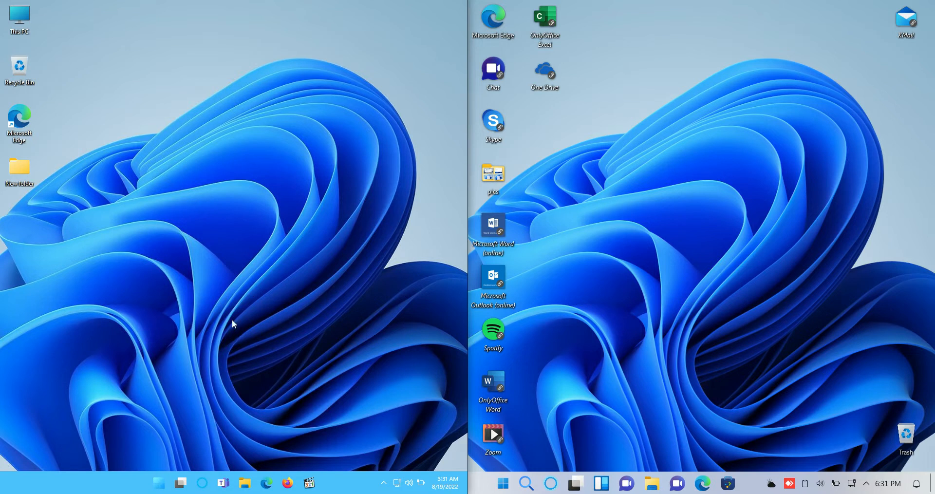
pyautogui.moveTo(653, 261)
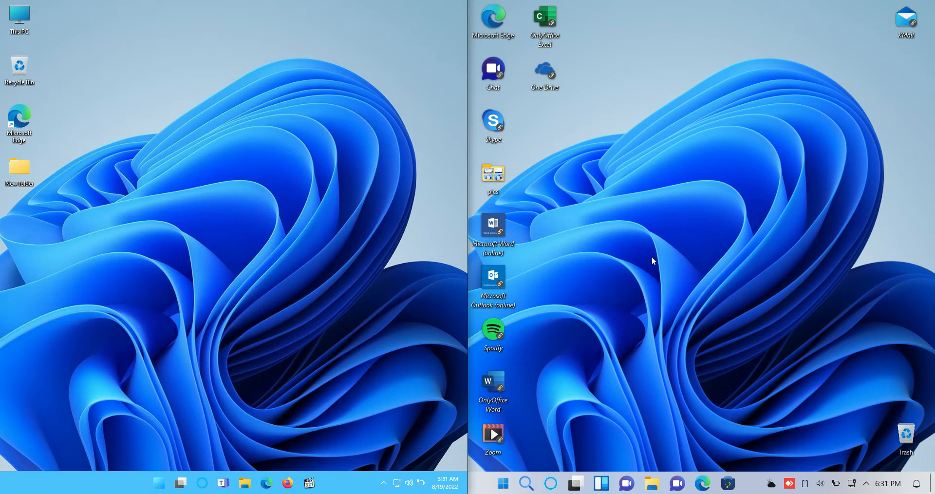
pyautogui.moveTo(644, 274)
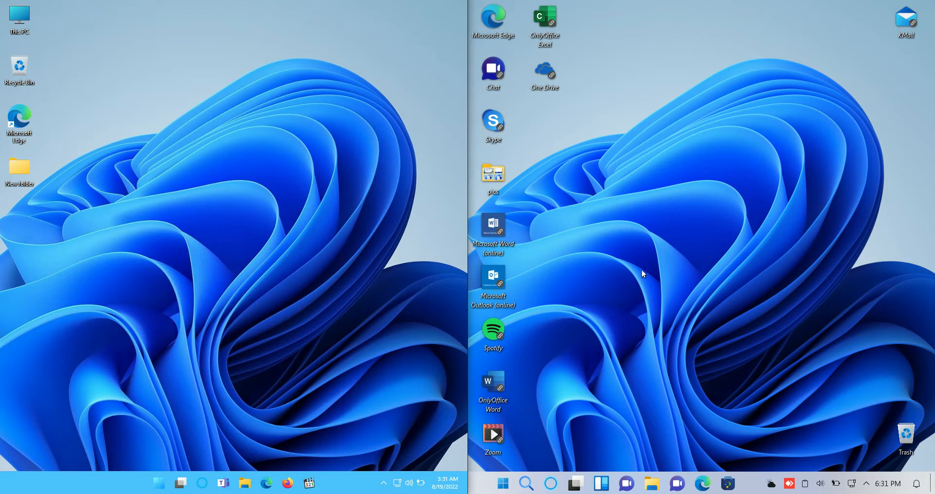
pyautogui.moveTo(637, 288)
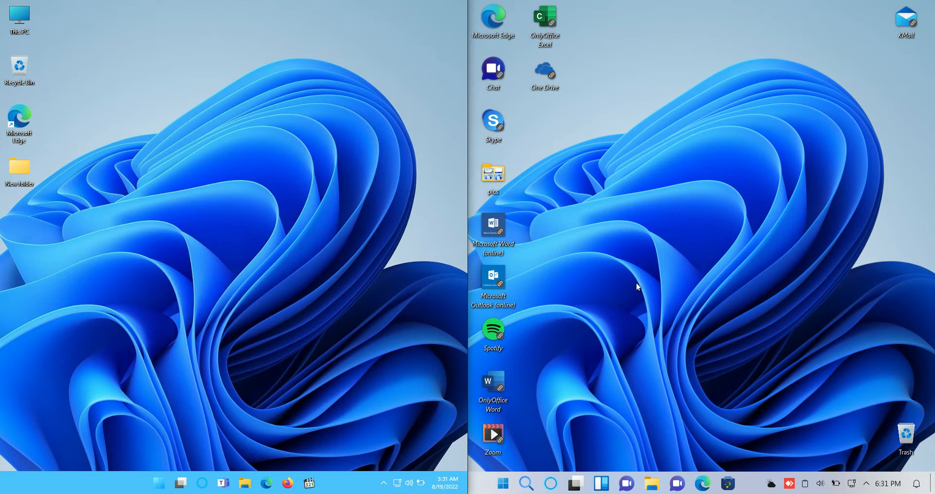
pyautogui.moveTo(640, 291)
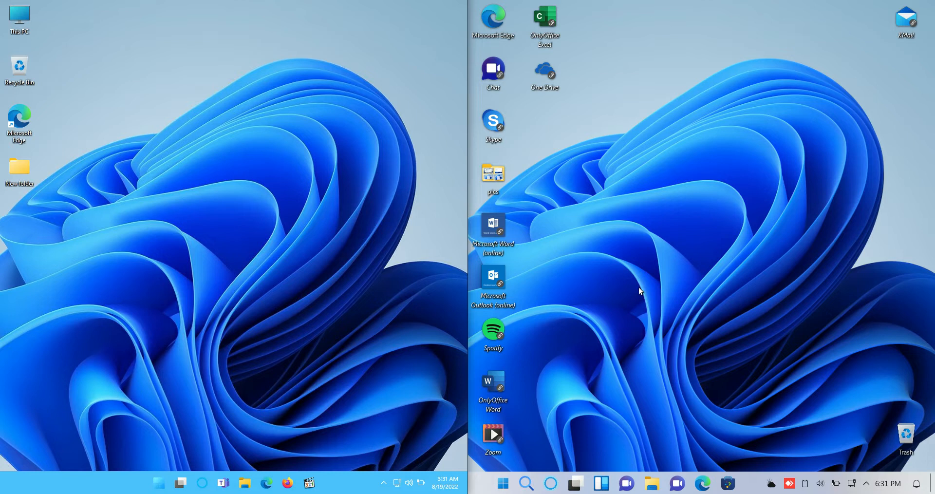
pyautogui.moveTo(153, 479)
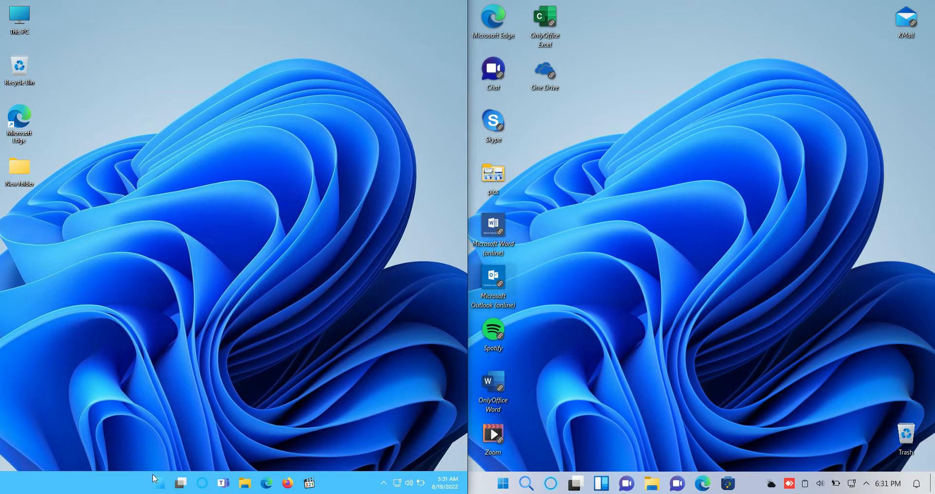
pyautogui.moveTo(25, 173)
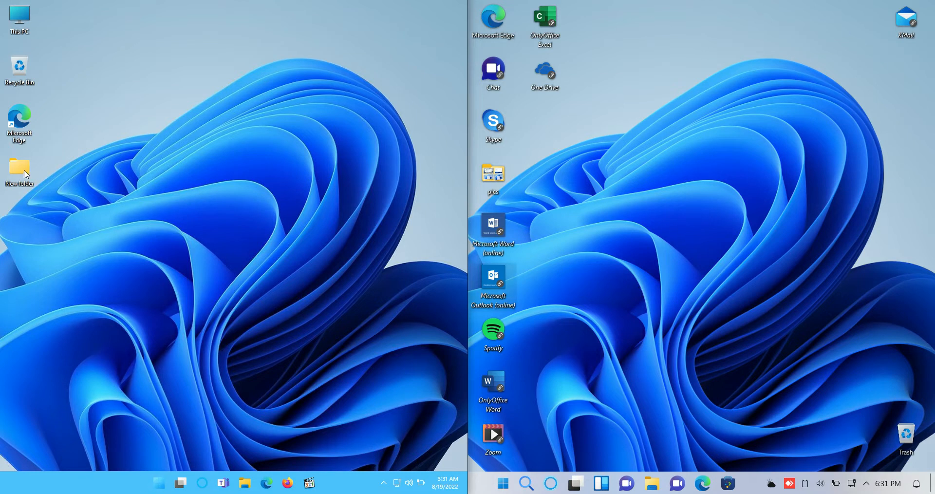
# - Select and open the pics folder on the Windowsfx desktop in Dolphin
pyautogui.click(493, 174)
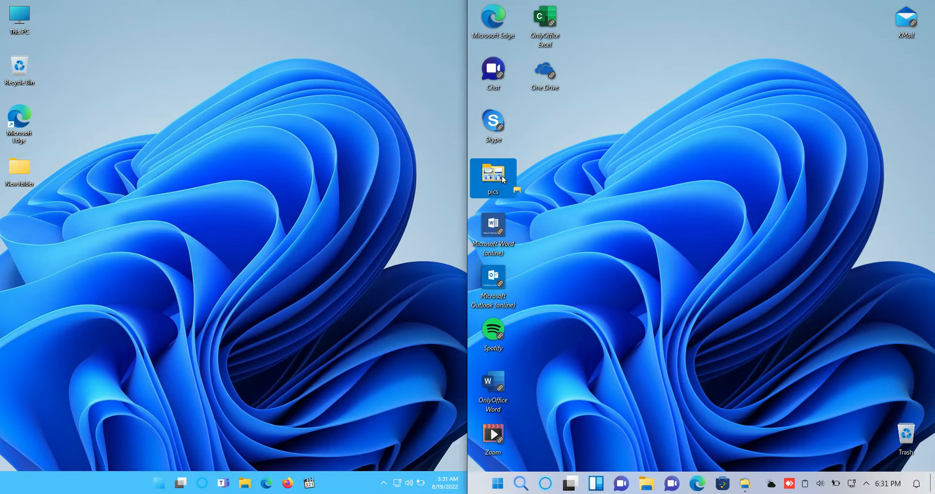
pyautogui.doubleClick(493, 177)
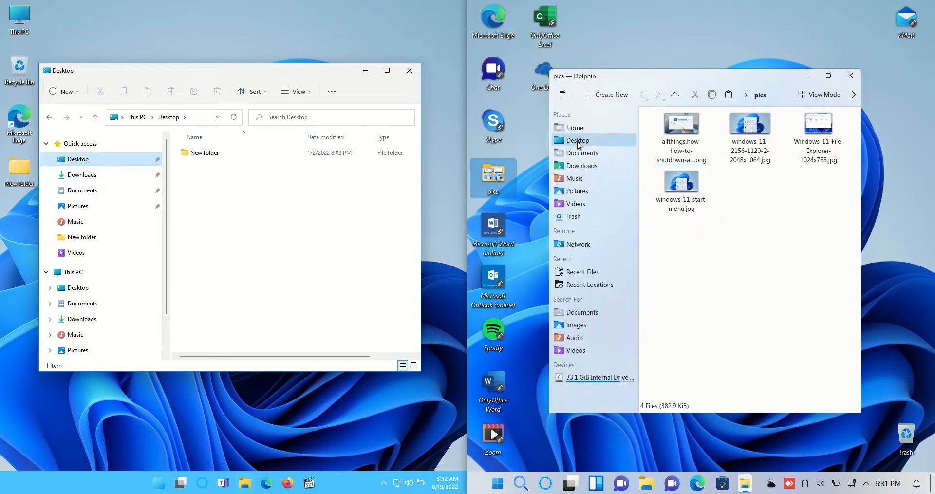
# - Browse Desktop and Home in Dolphin and Local Disk (C:) in Explorer, then close both file managers
pyautogui.click(578, 140)
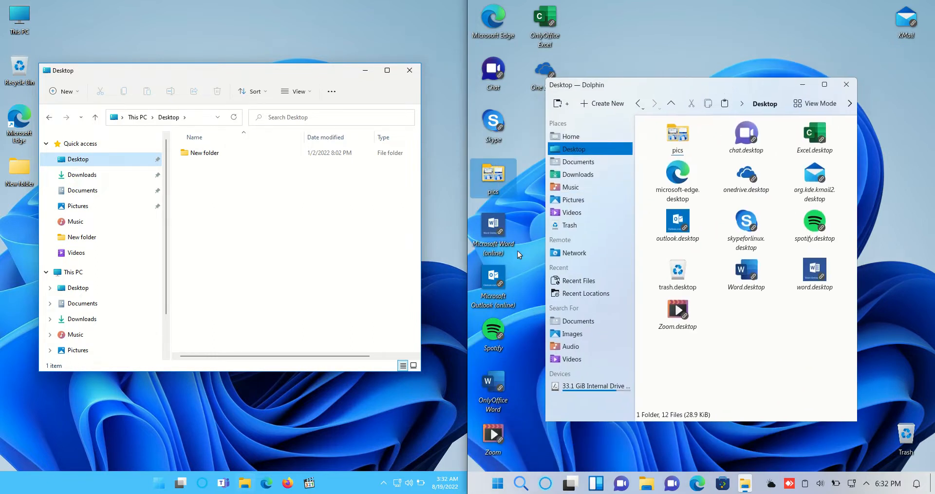
pyautogui.click(569, 136)
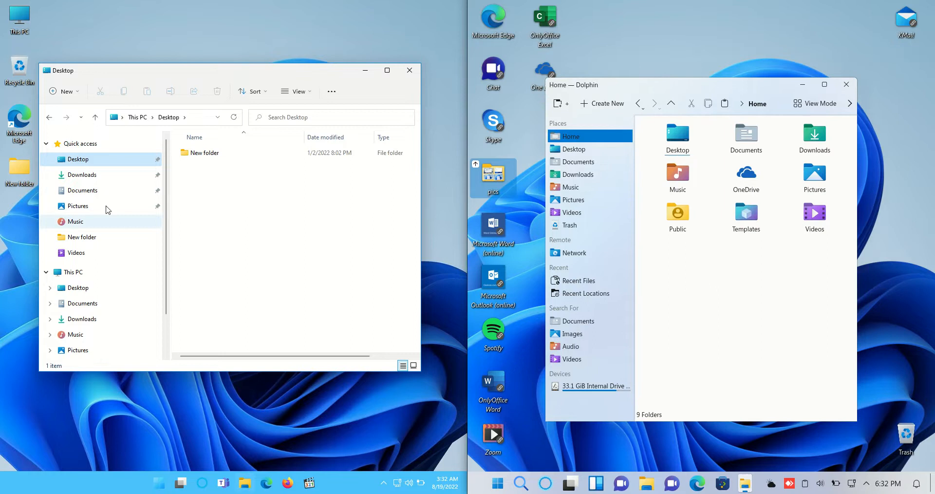
pyautogui.moveTo(746, 139)
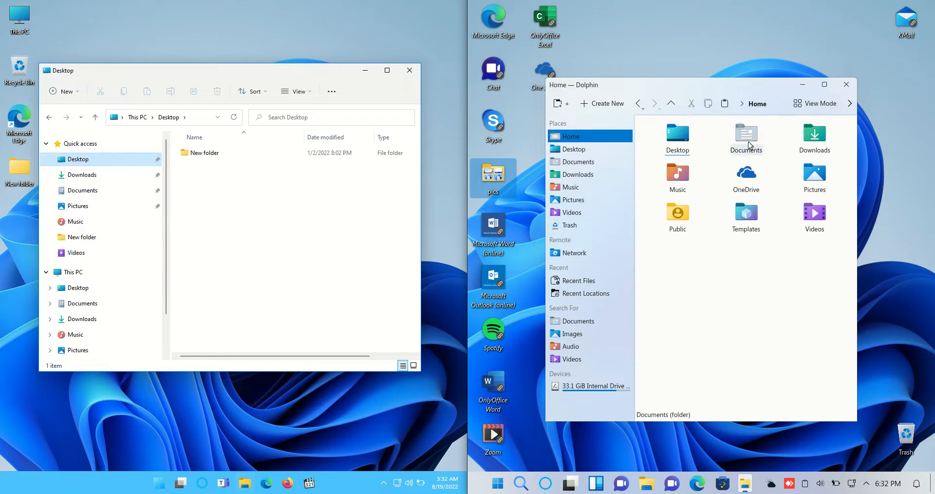
pyautogui.moveTo(570, 225)
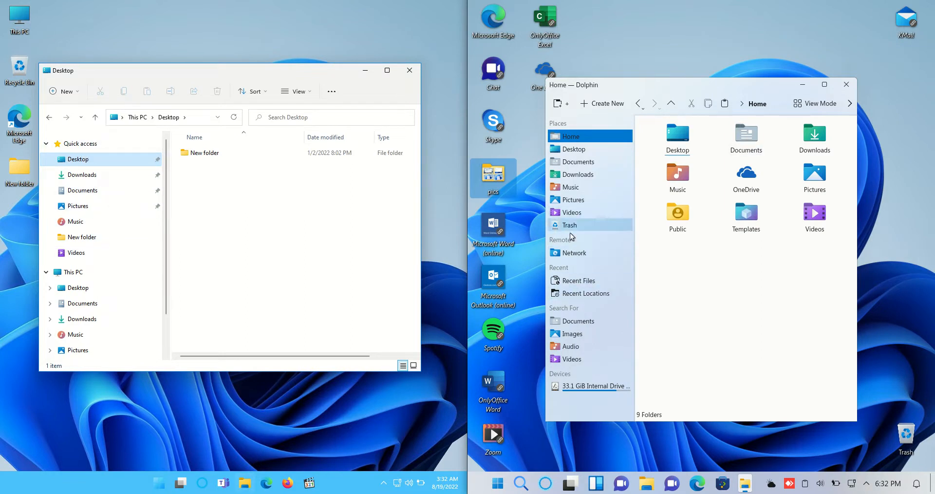
pyautogui.moveTo(209, 70); pyautogui.dragTo(209, 59)
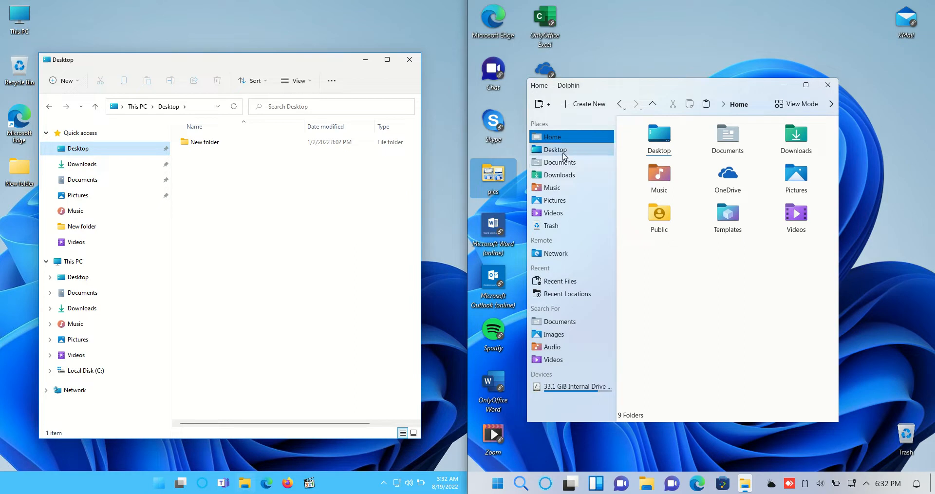
pyautogui.moveTo(552, 188)
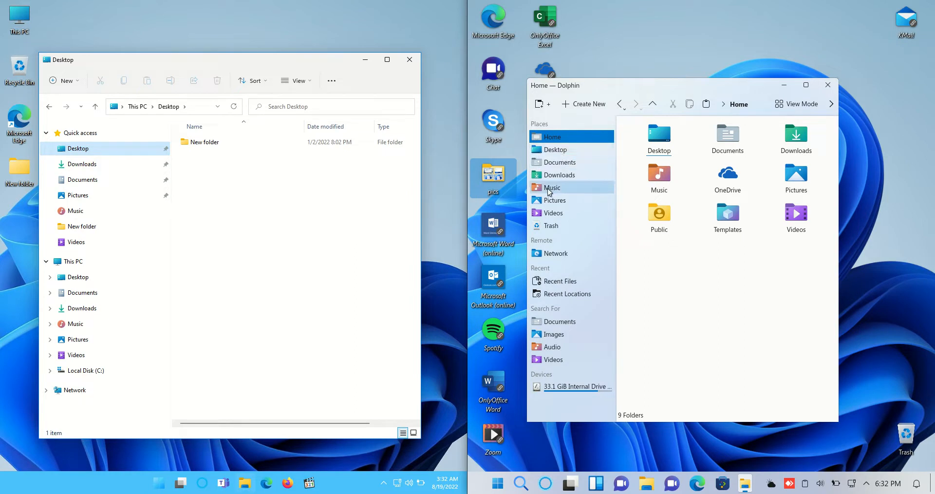
pyautogui.moveTo(472, 304)
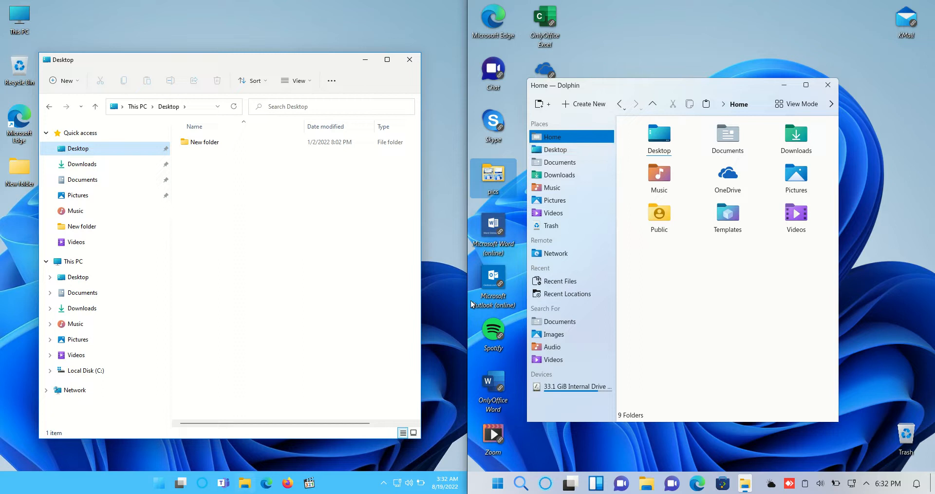
pyautogui.moveTo(82, 370)
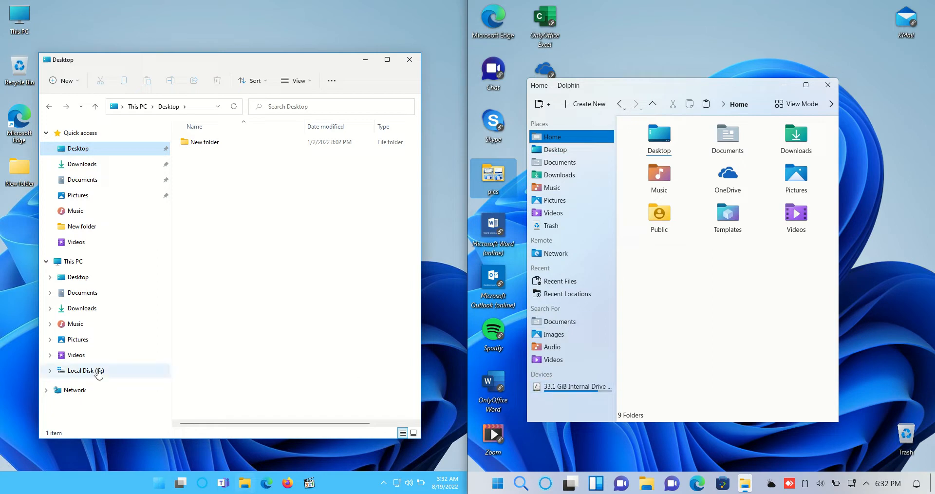
pyautogui.click(84, 370)
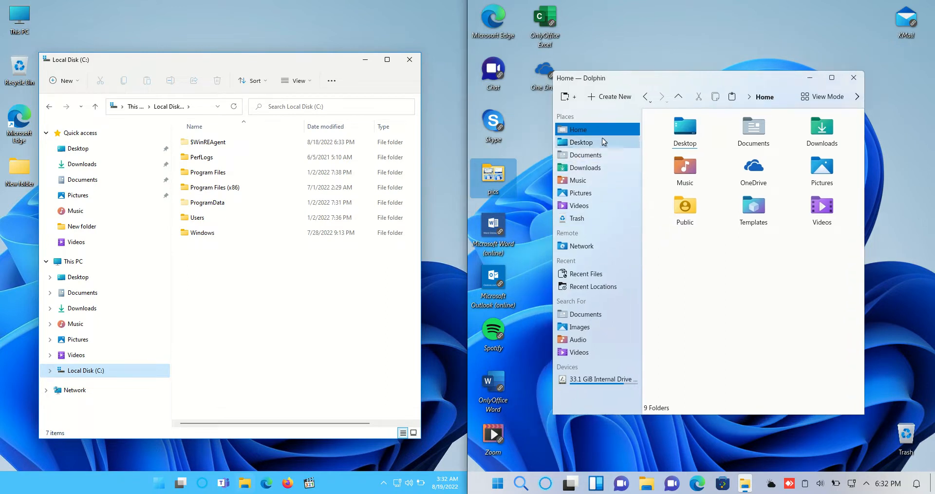
pyautogui.click(678, 96)
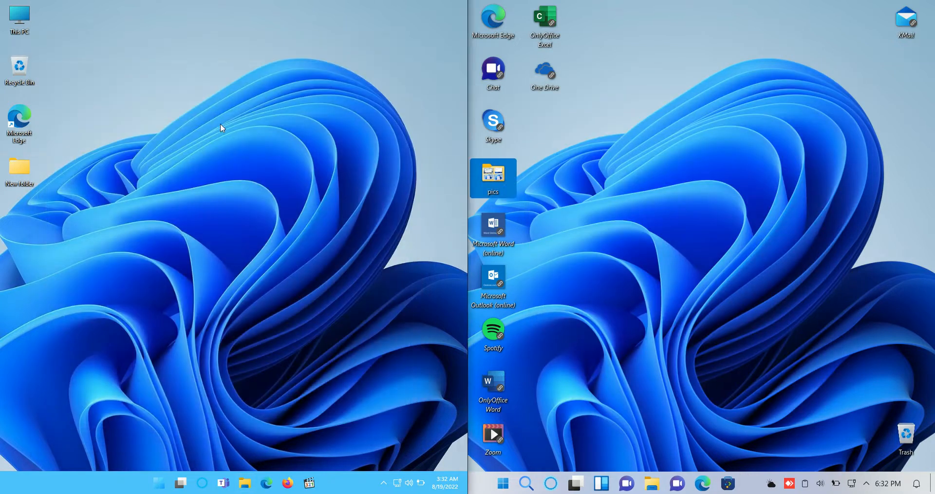
pyautogui.moveTo(333, 483)
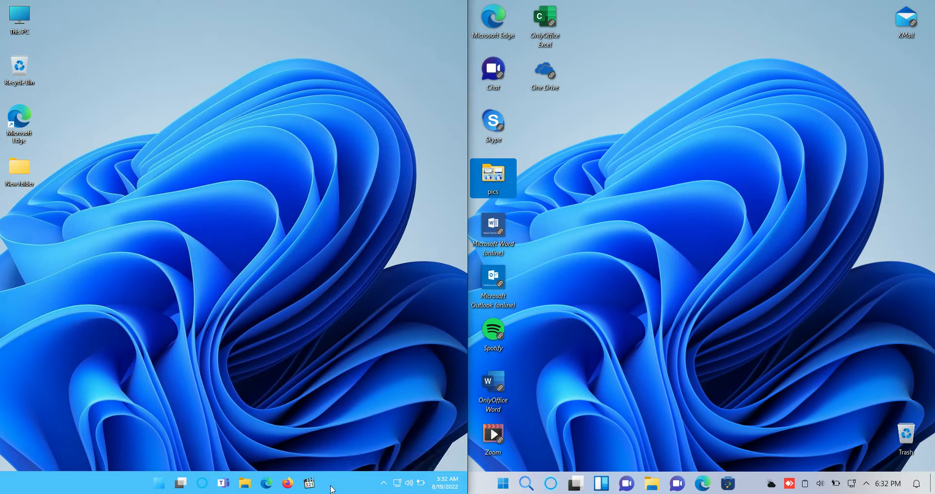
pyautogui.rightClick(158, 484)
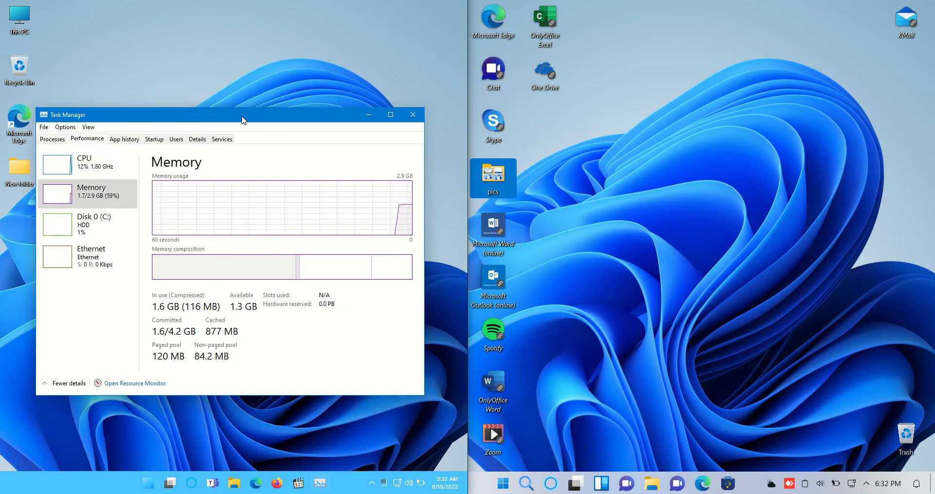
pyautogui.click(412, 115)
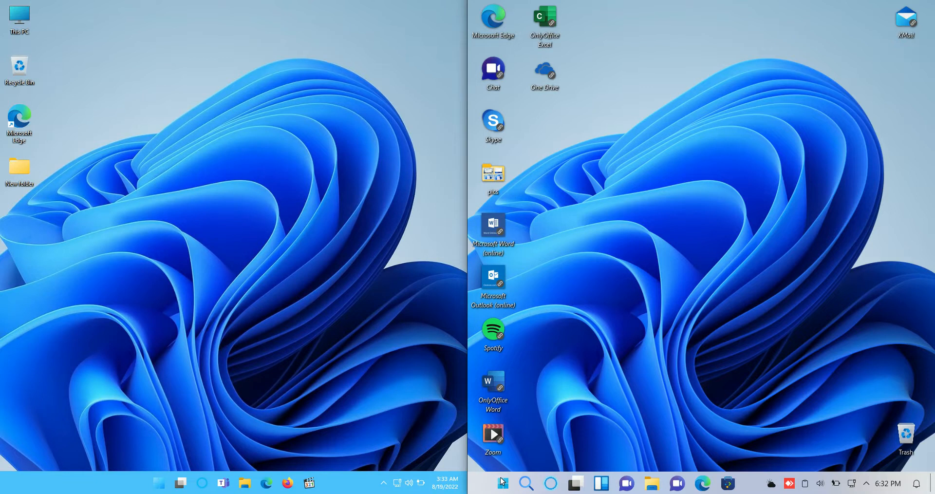
# - Review memory, disk and CPU in KDE System Monitor, then close it to the bare Windowsfx desktop
pyautogui.click(502, 483)
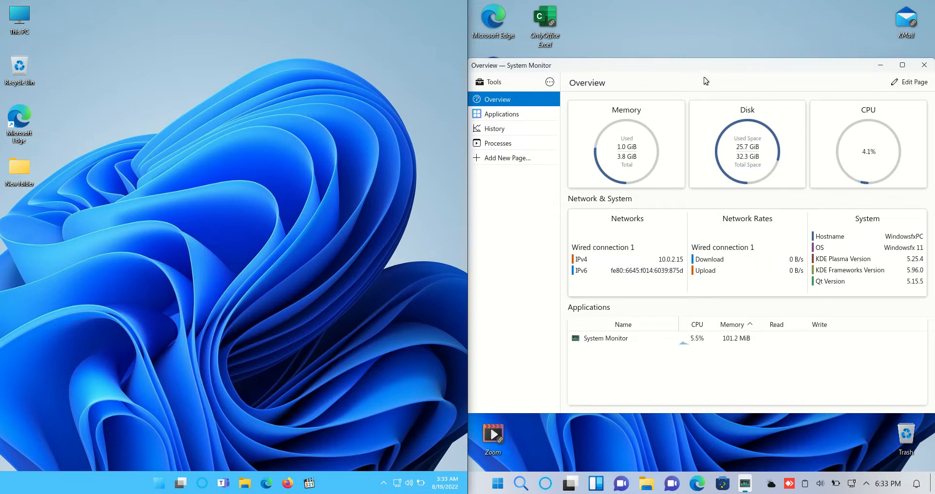
pyautogui.moveTo(649, 124)
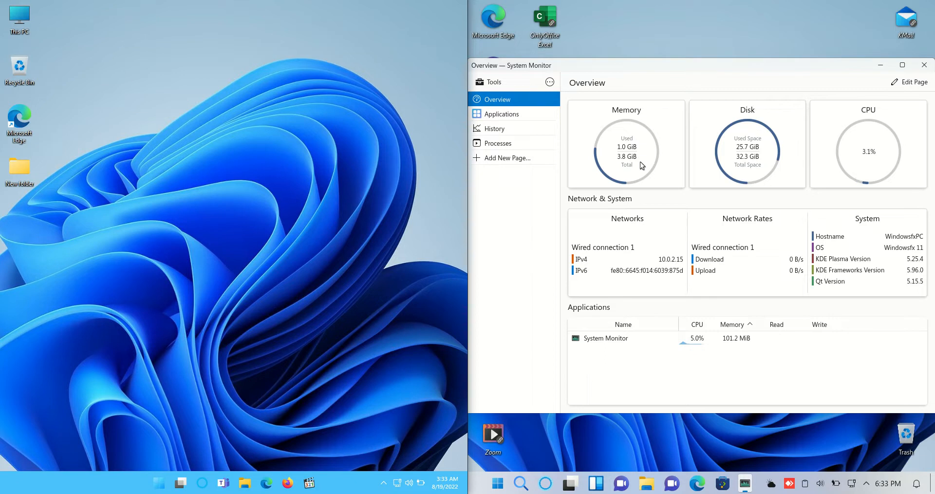
pyautogui.moveTo(665, 93)
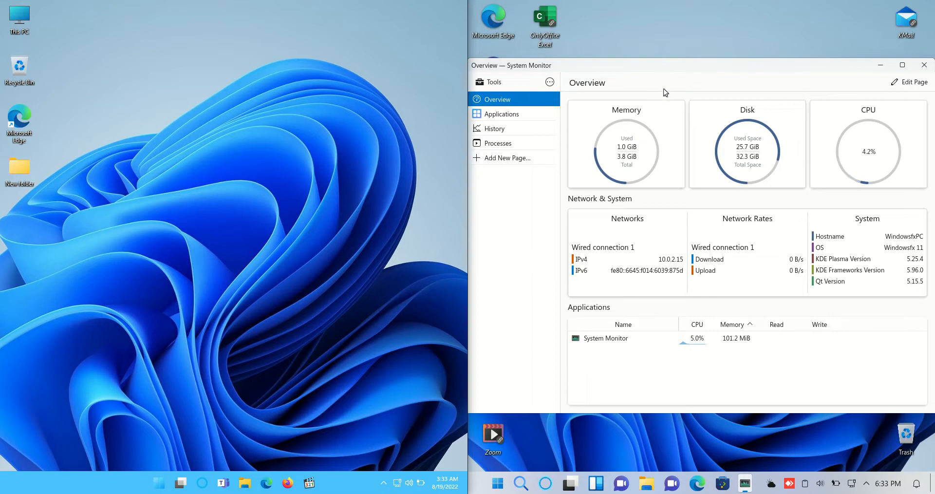
pyautogui.moveTo(734, 164)
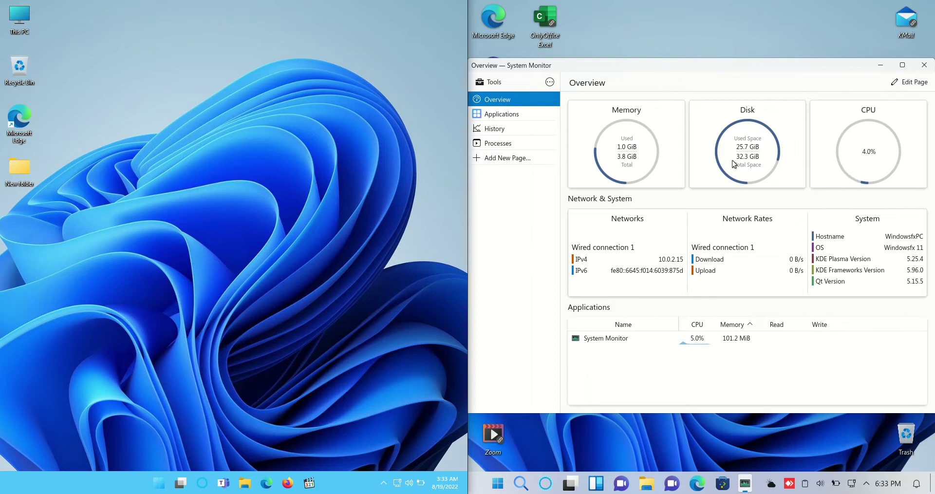
pyautogui.moveTo(866, 156)
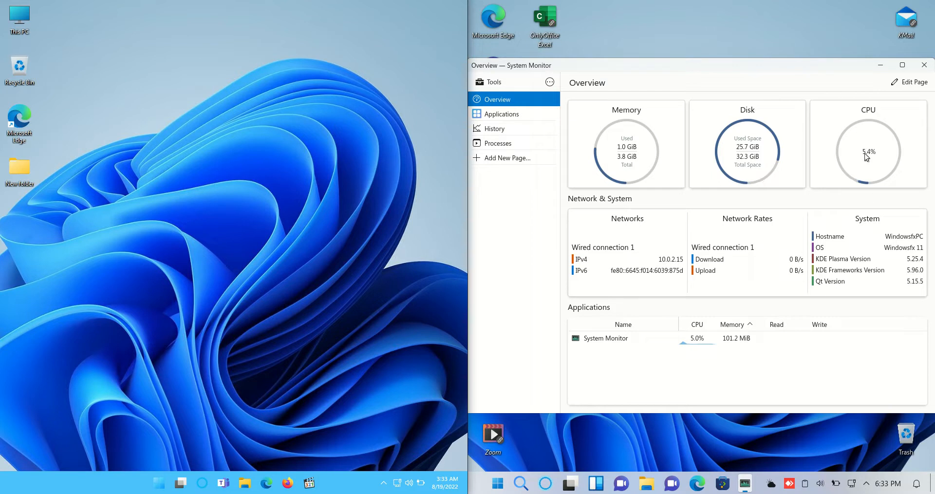
pyautogui.moveTo(823, 177)
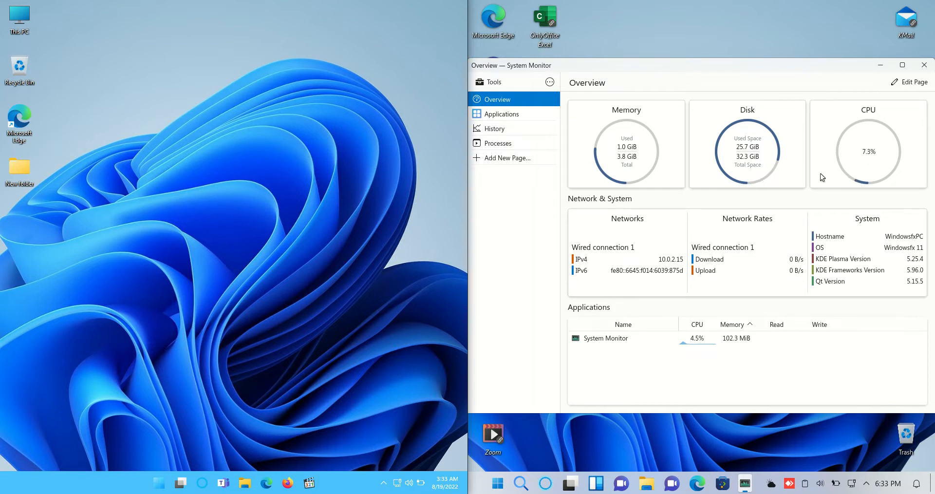
pyautogui.moveTo(924, 64)
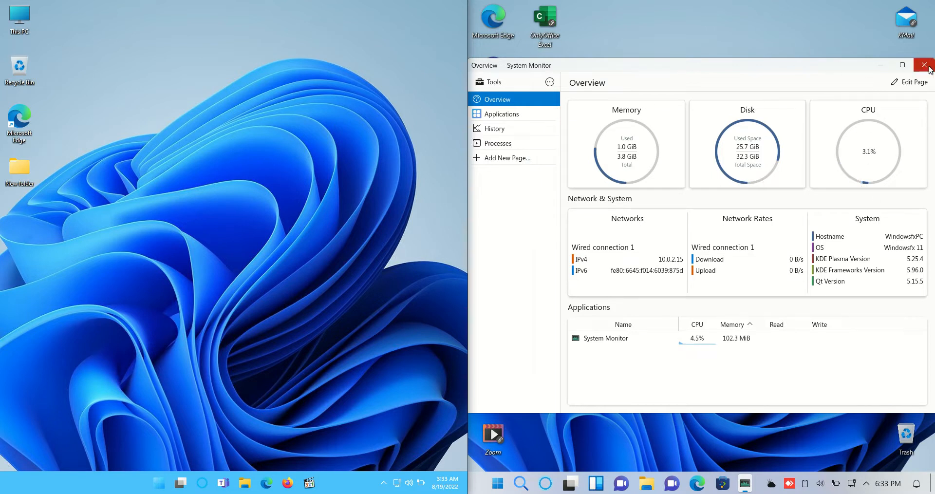
pyautogui.click(926, 65)
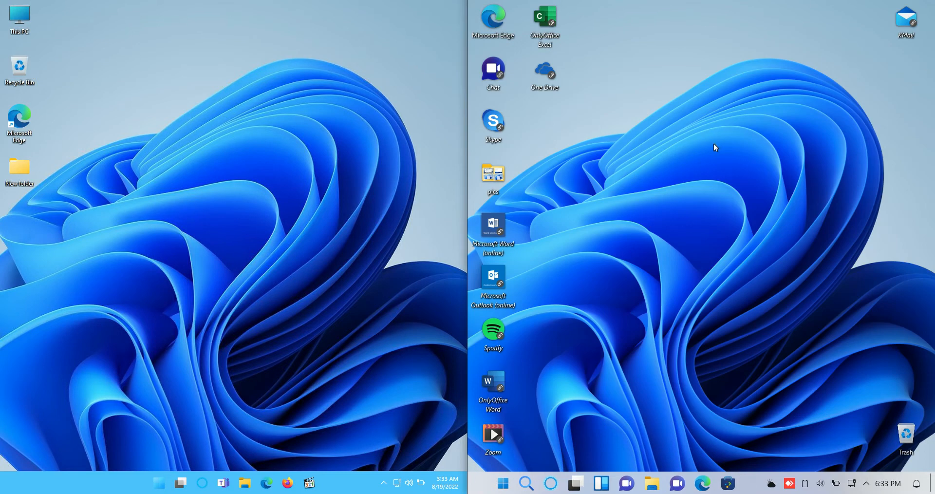
pyautogui.moveTo(155, 197)
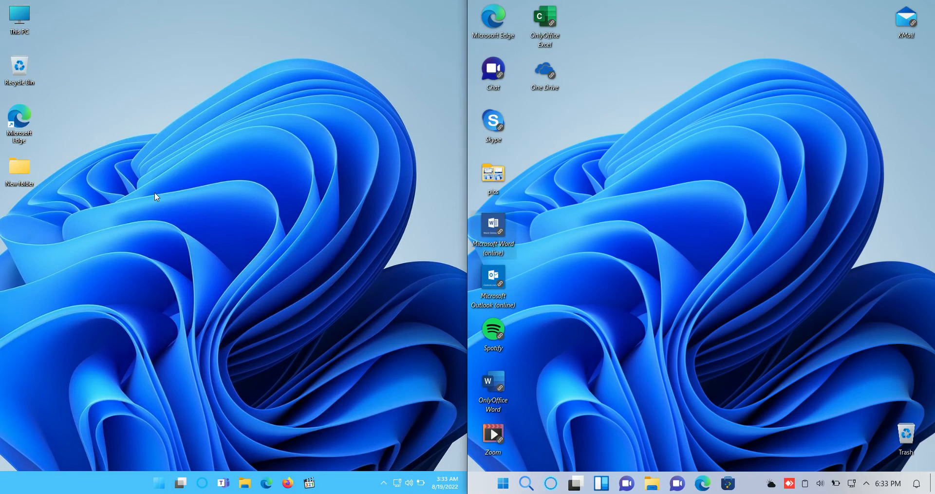
pyautogui.click(501, 483)
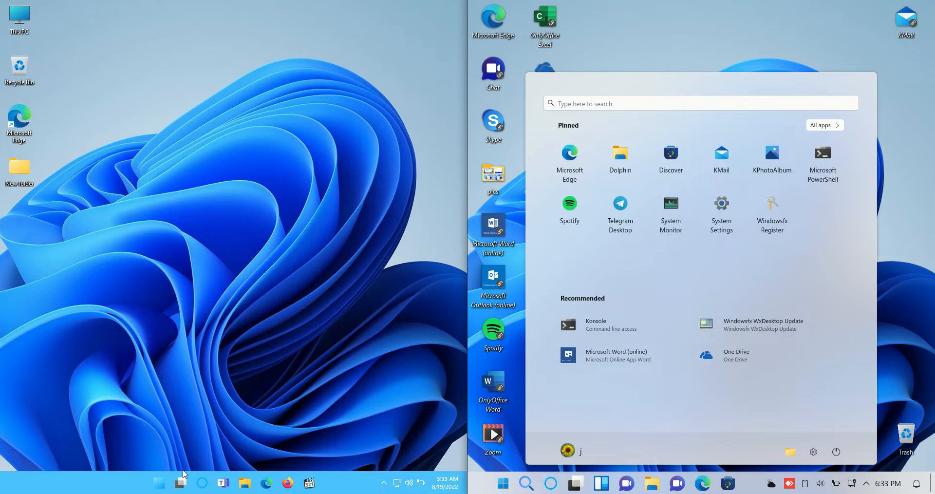
pyautogui.click(158, 483)
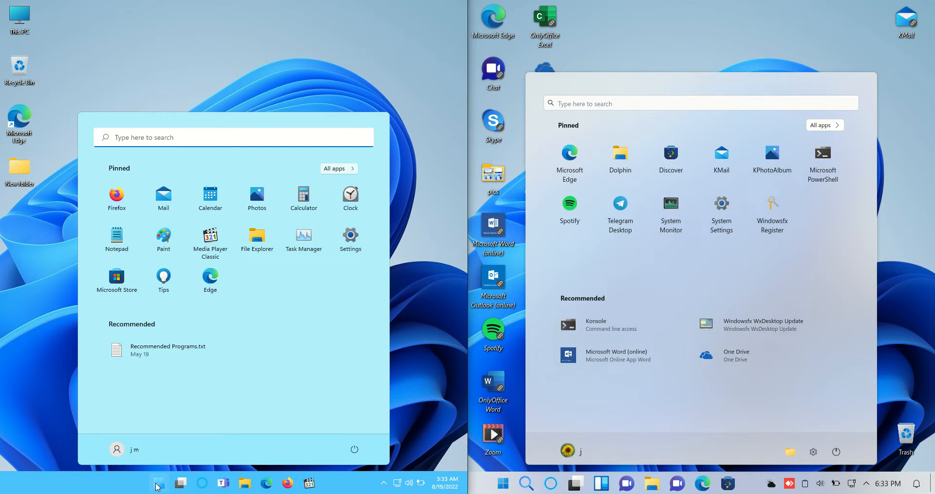
pyautogui.moveTo(298, 180)
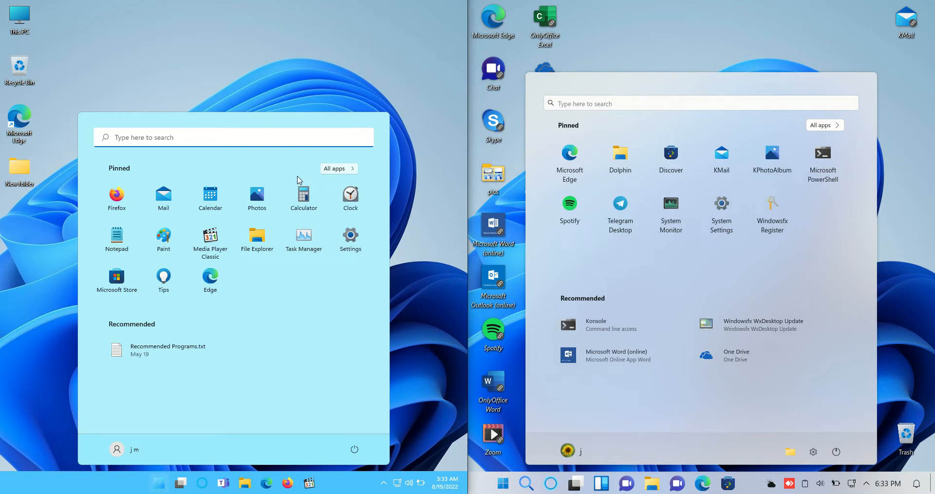
pyautogui.click(643, 157)
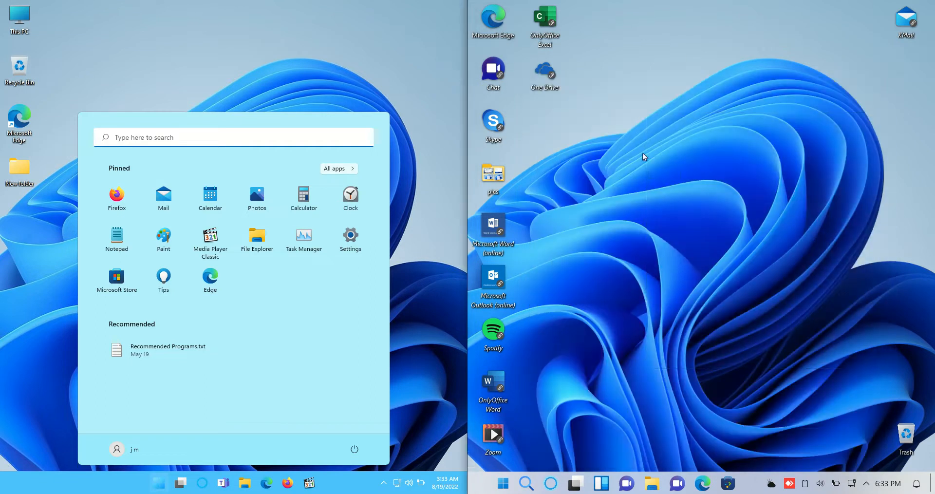
pyautogui.moveTo(729, 261)
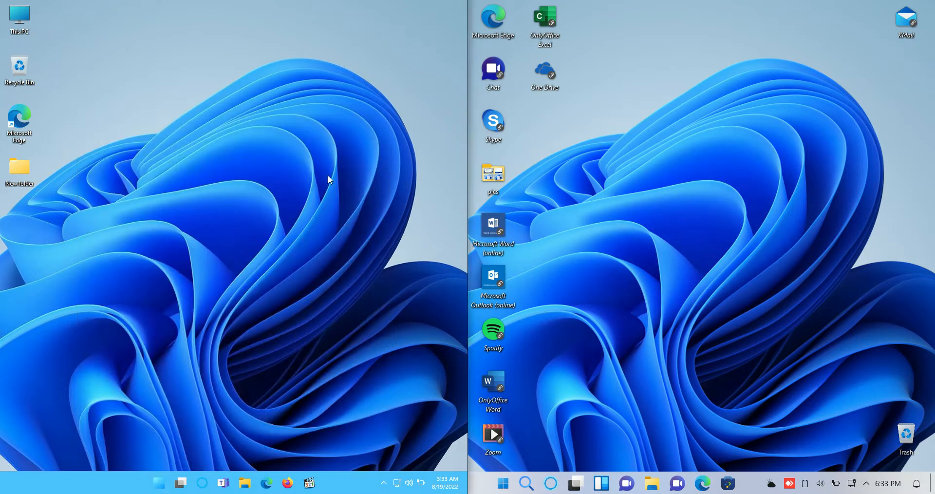
pyautogui.moveTo(576, 248)
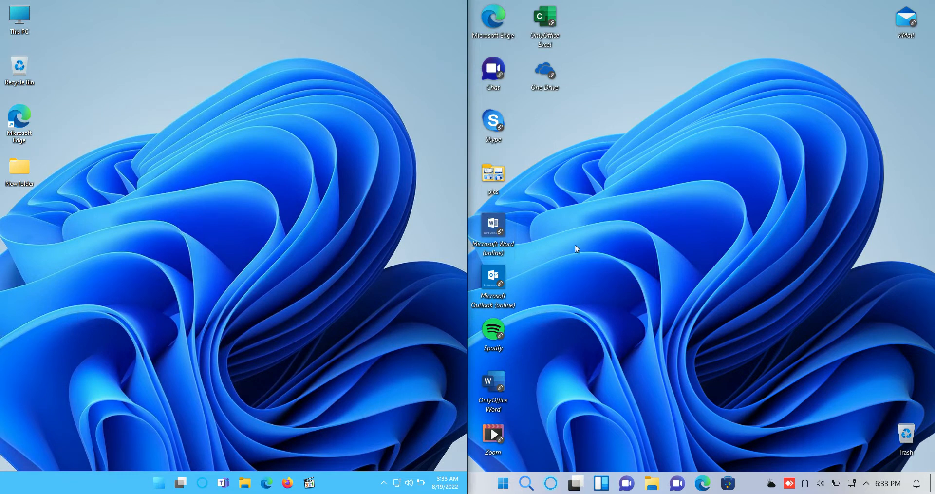
pyautogui.moveTo(675, 213)
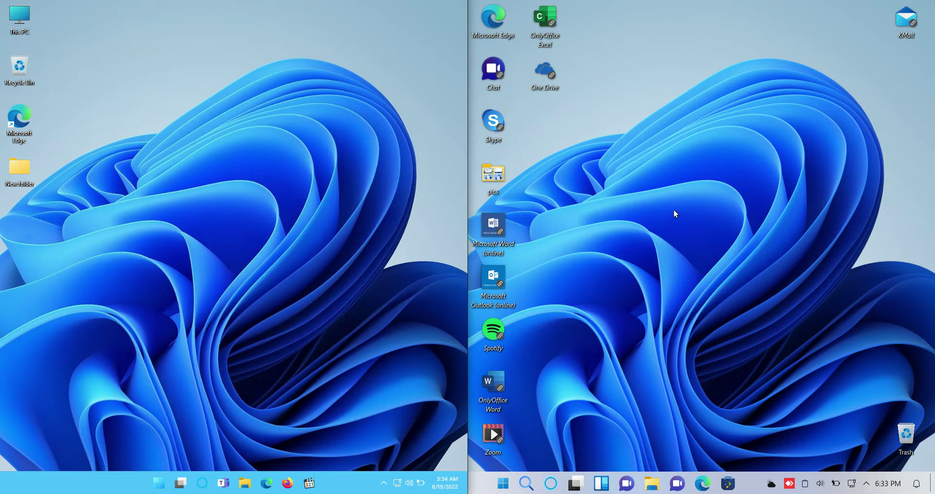
pyautogui.moveTo(674, 203)
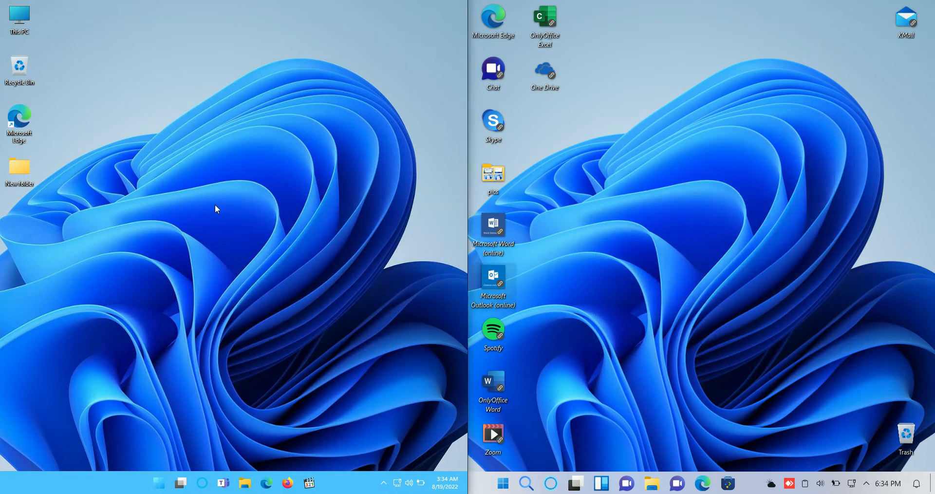
pyautogui.moveTo(201, 229)
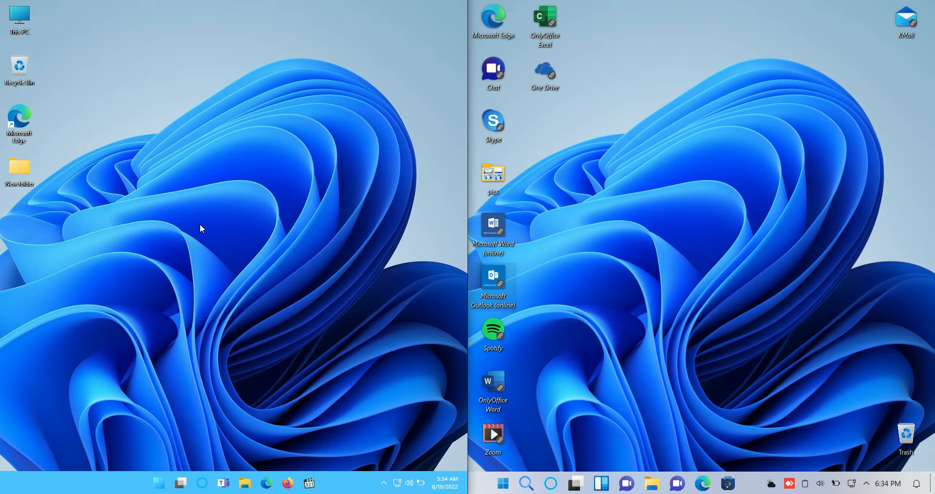
pyautogui.moveTo(567, 225)
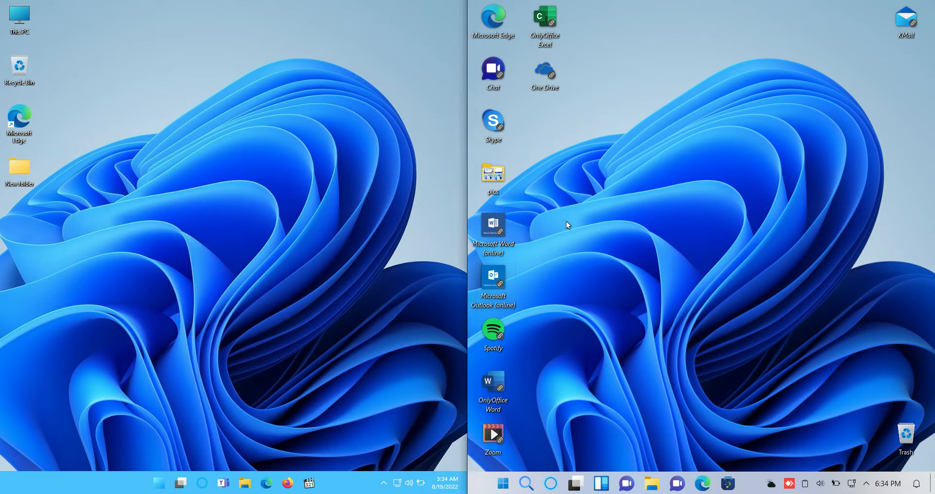
pyautogui.moveTo(586, 235)
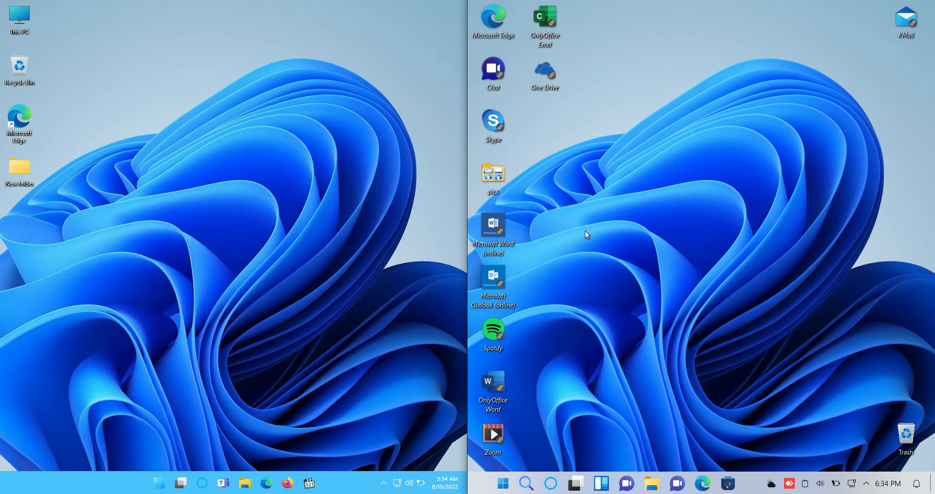
pyautogui.moveTo(576, 233)
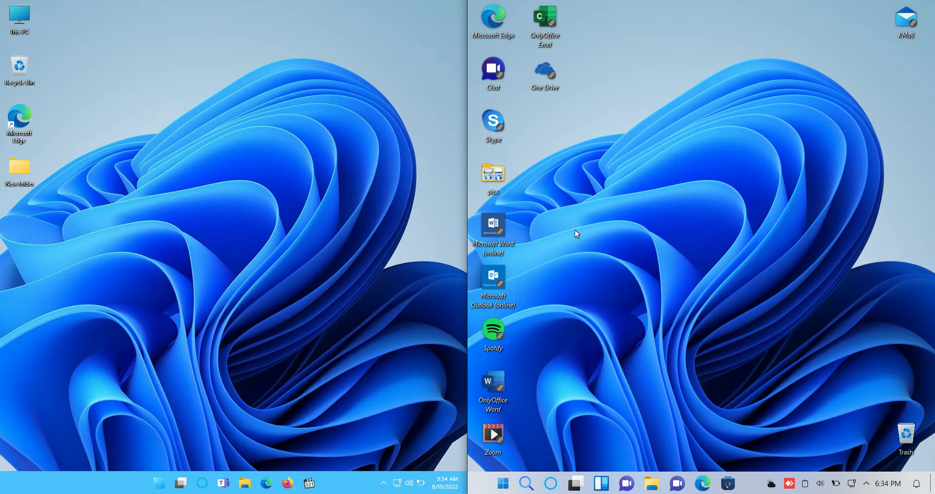
pyautogui.moveTo(605, 249)
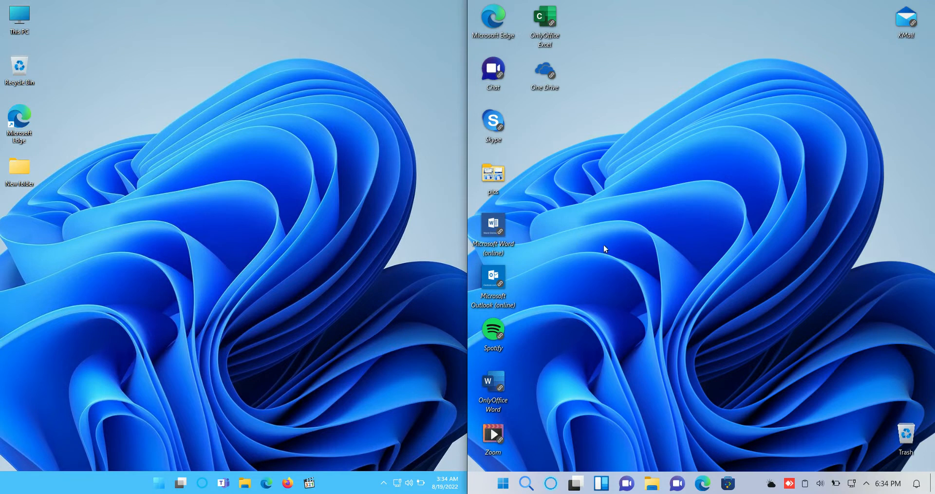
pyautogui.moveTo(594, 256)
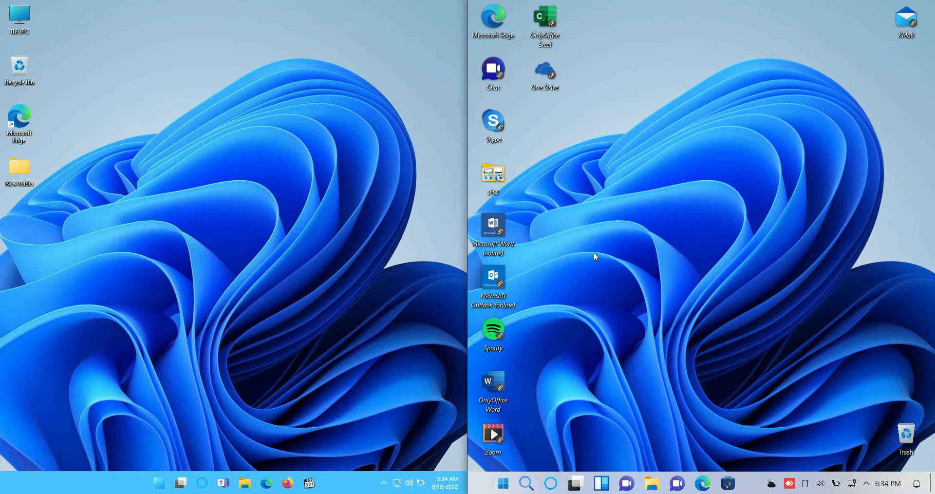
pyautogui.moveTo(744, 100)
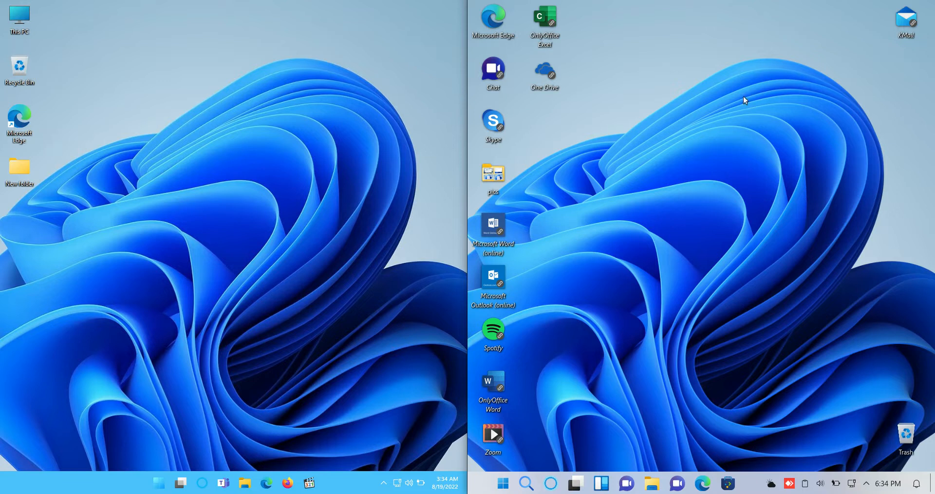
pyautogui.moveTo(777, 86)
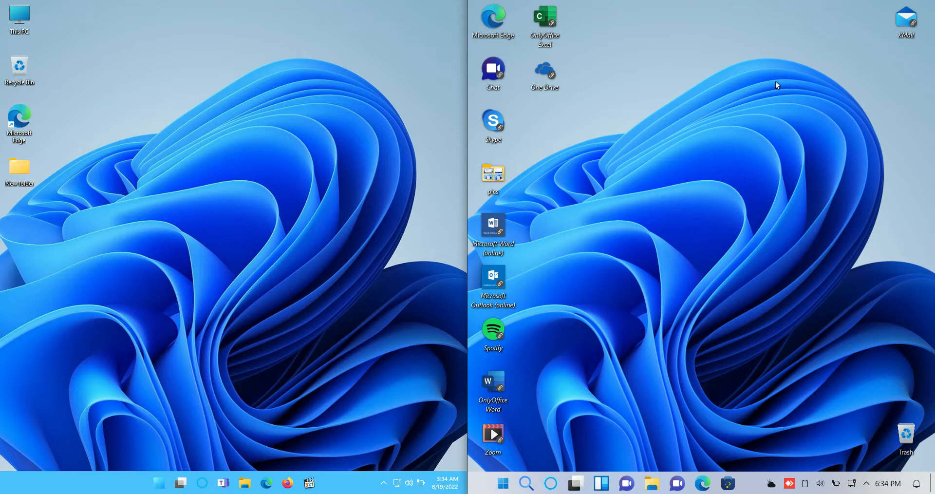
pyautogui.moveTo(844, 9)
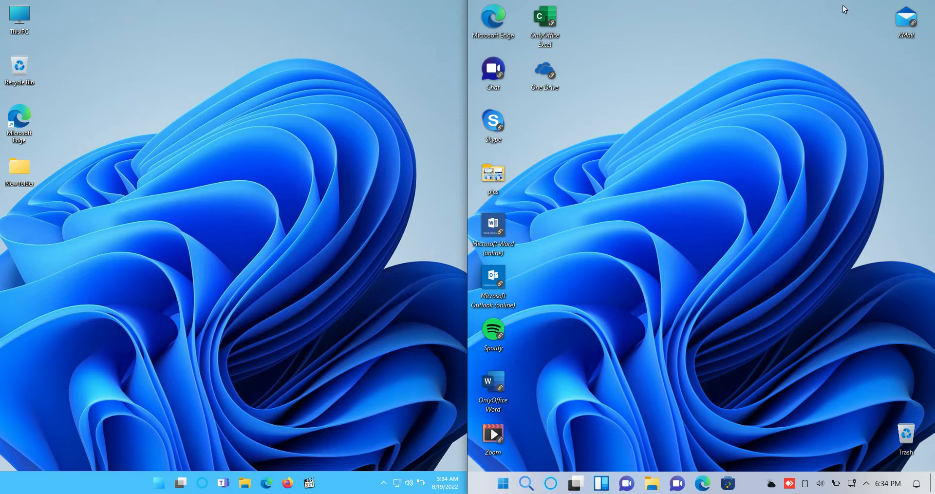